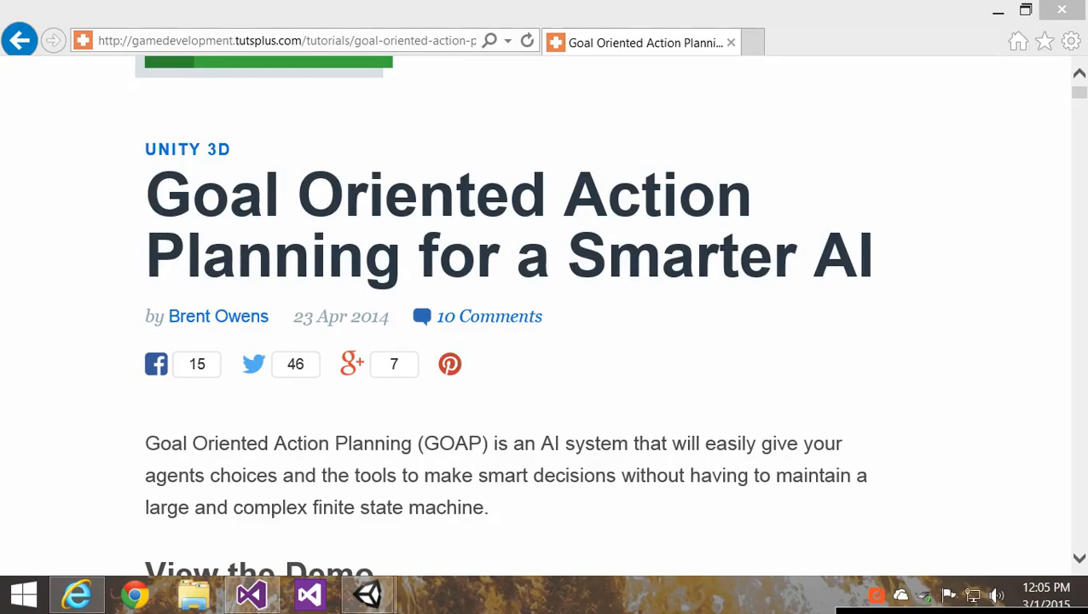
mouse_move(88, 254)
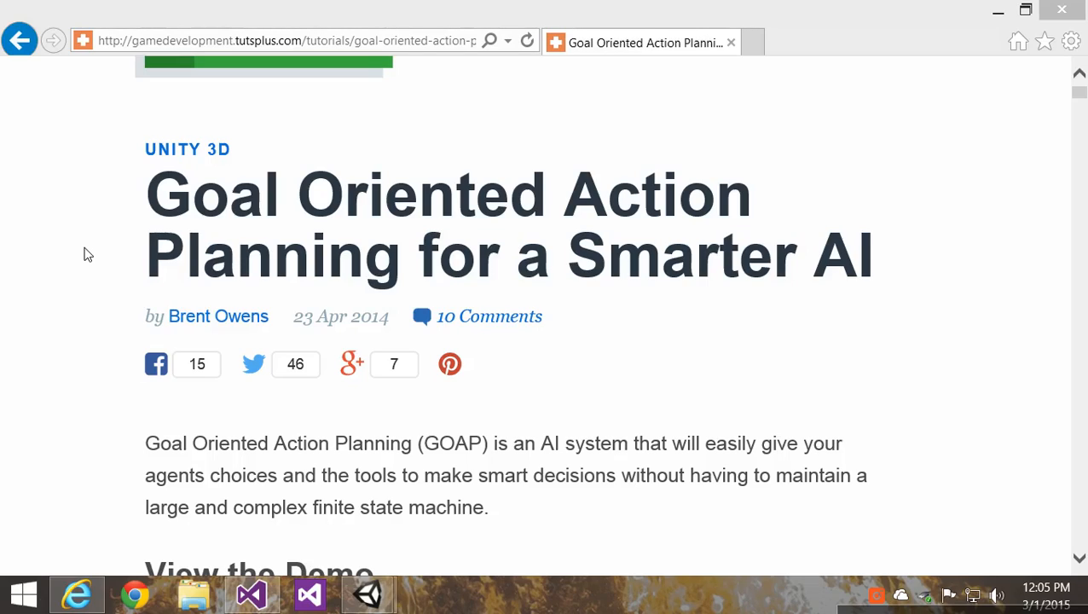
mouse_move(259, 345)
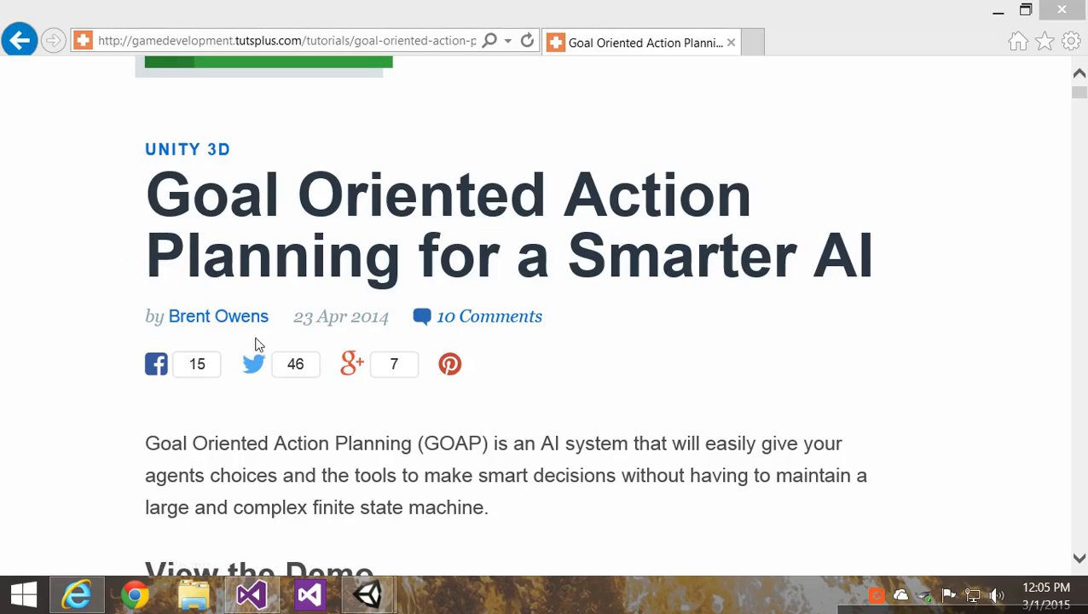
mouse_move(153, 162)
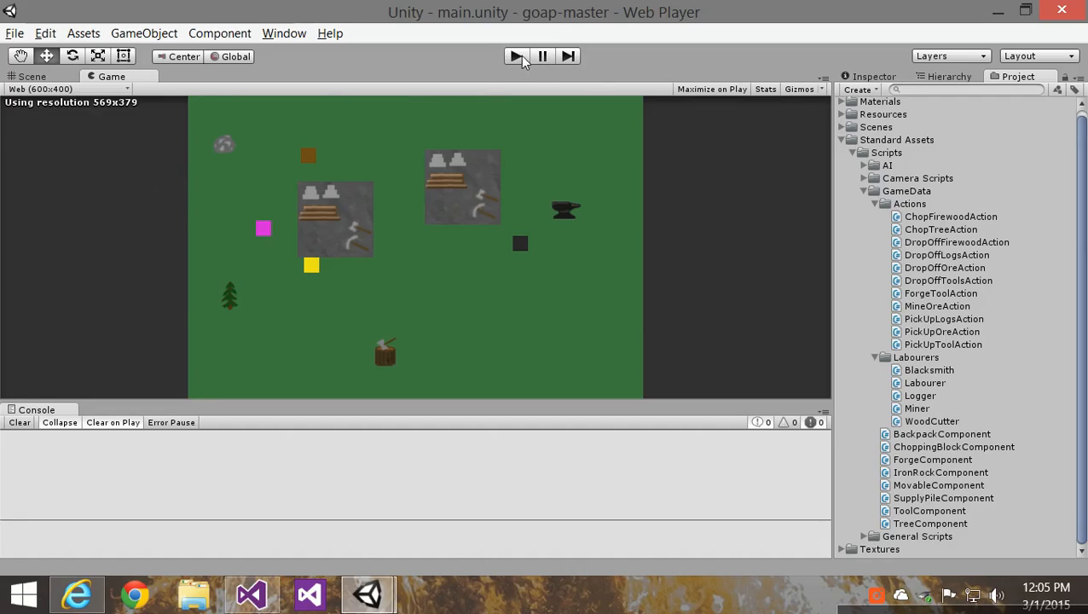
Start Play mode so the labourers begin working and the console logs their plans
click(515, 56)
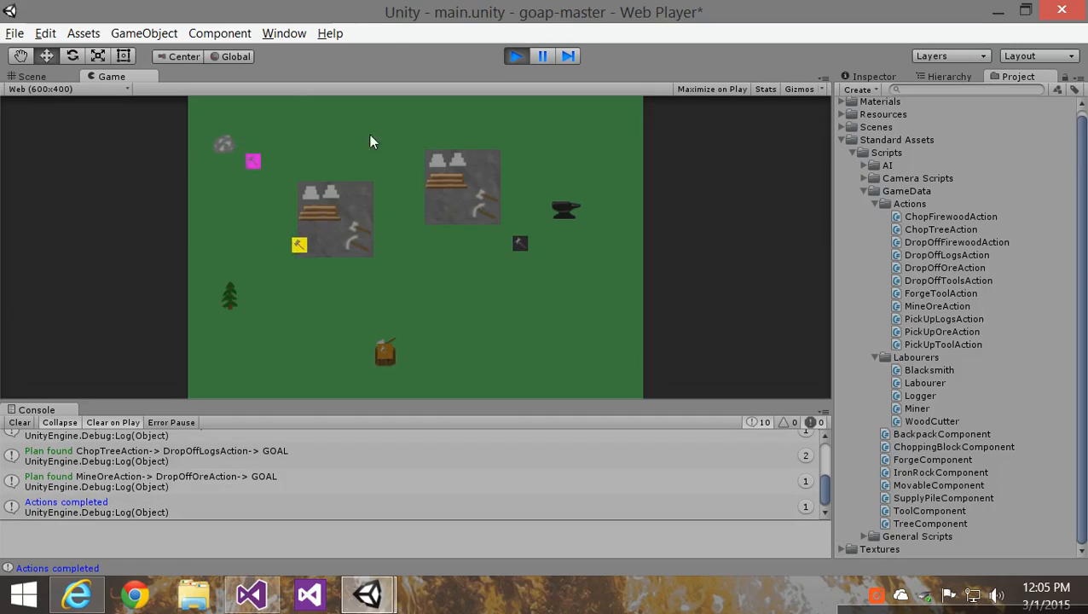
mouse_move(228, 160)
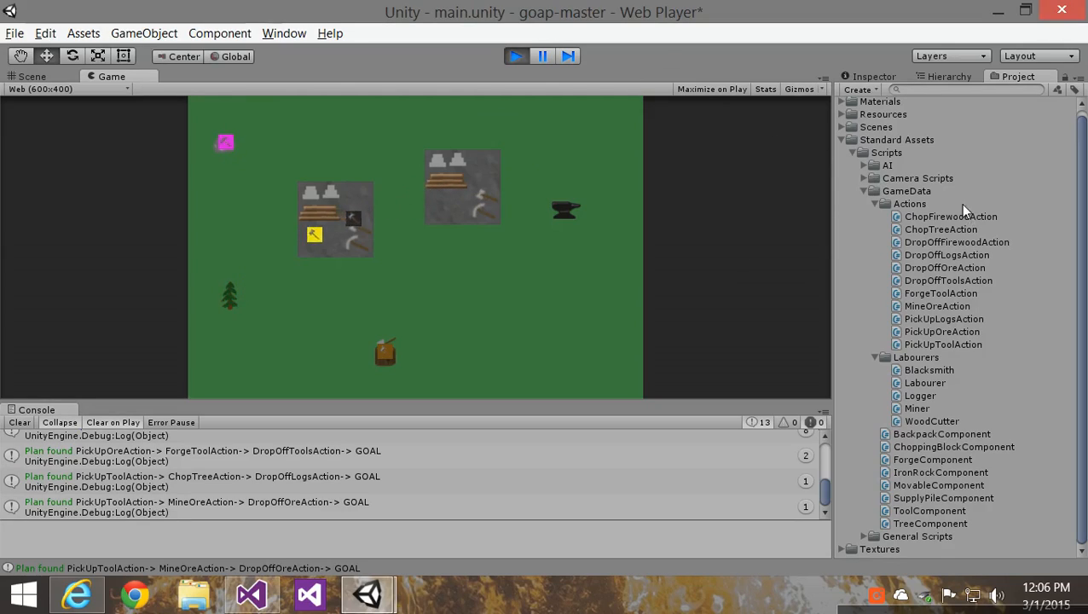
Browse the Actions folder, the MineOreAction and Miner scripts, then load the main3 scene
click(911, 203)
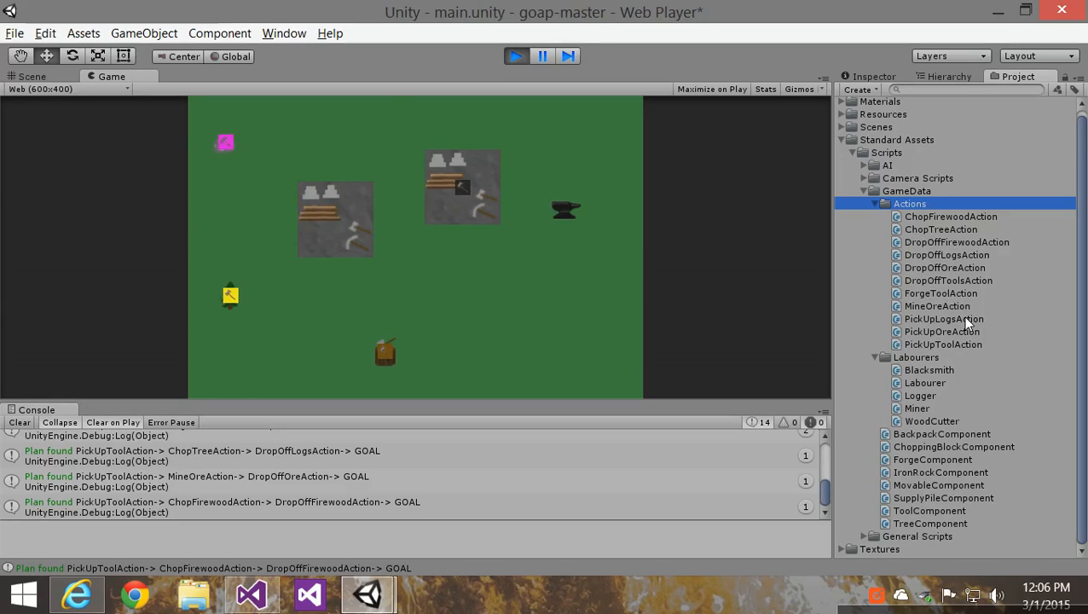
click(938, 305)
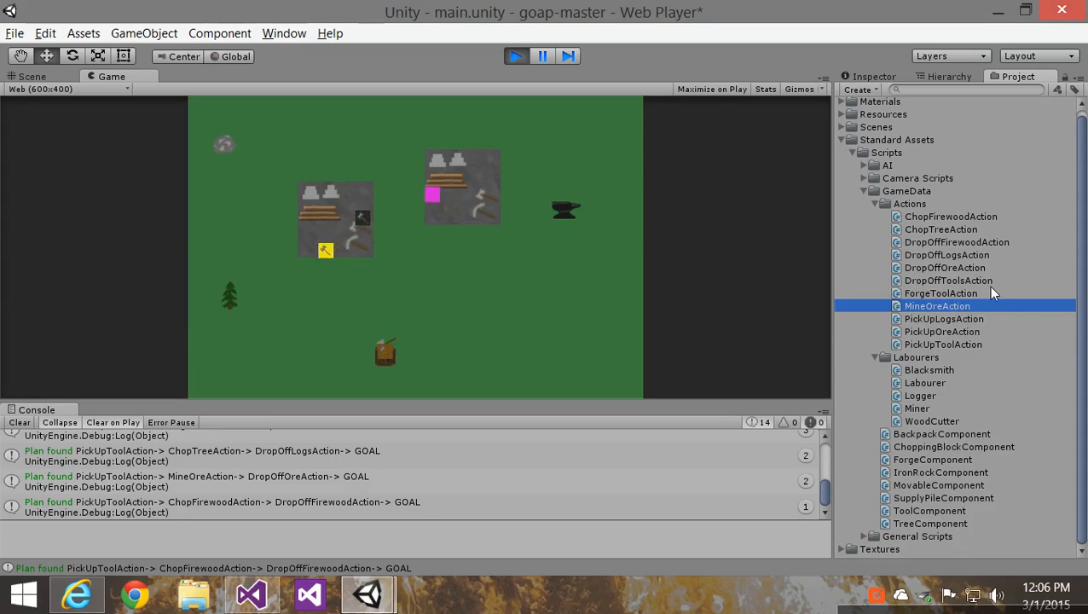
click(917, 409)
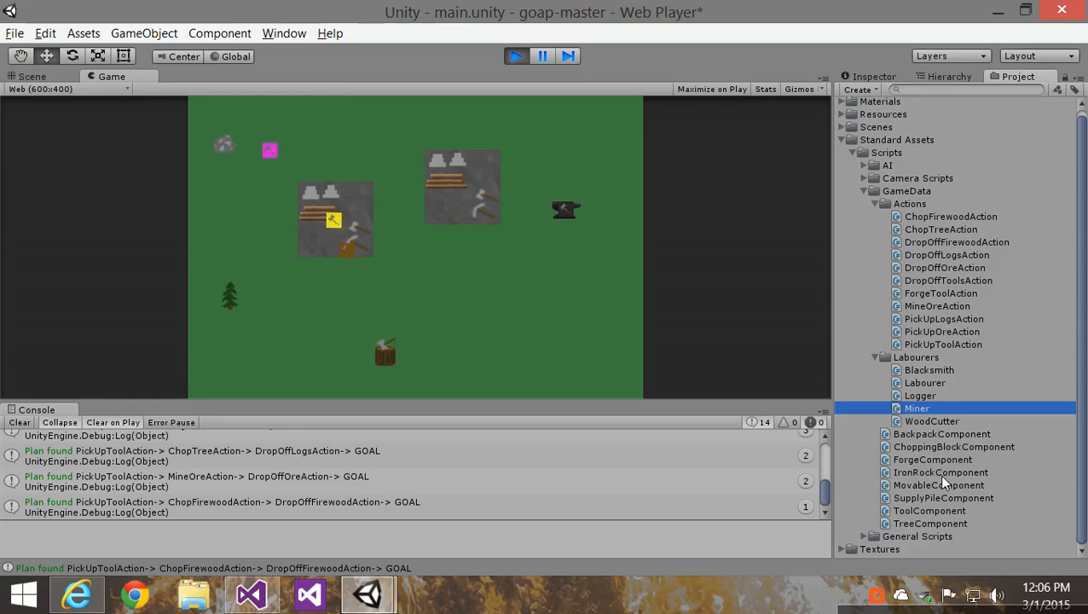
click(941, 473)
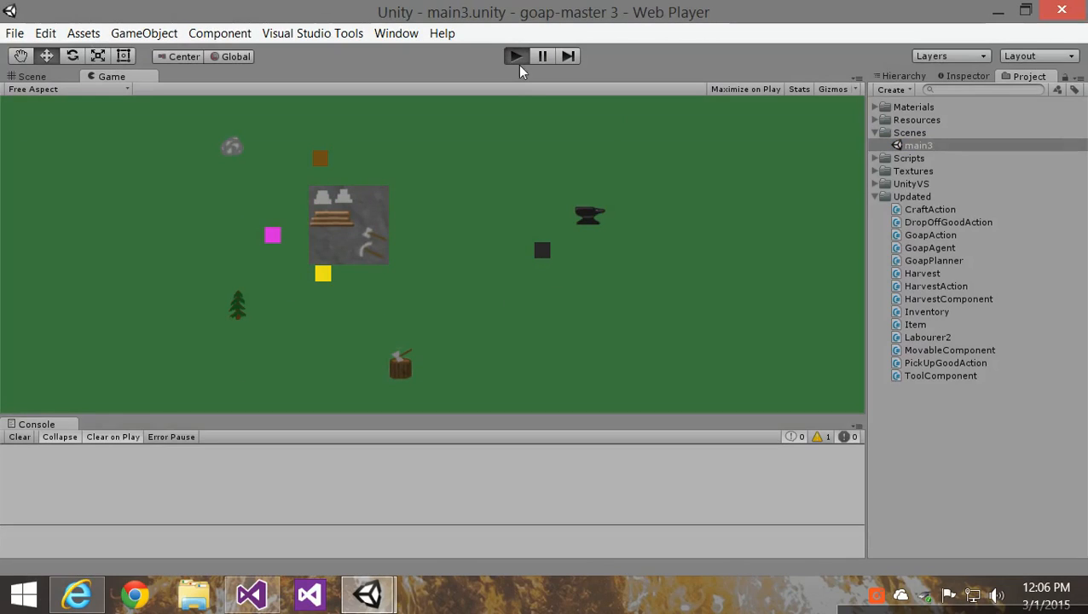
Start Play mode on main3 so the console logs Firewood and NewTool crafting
click(515, 55)
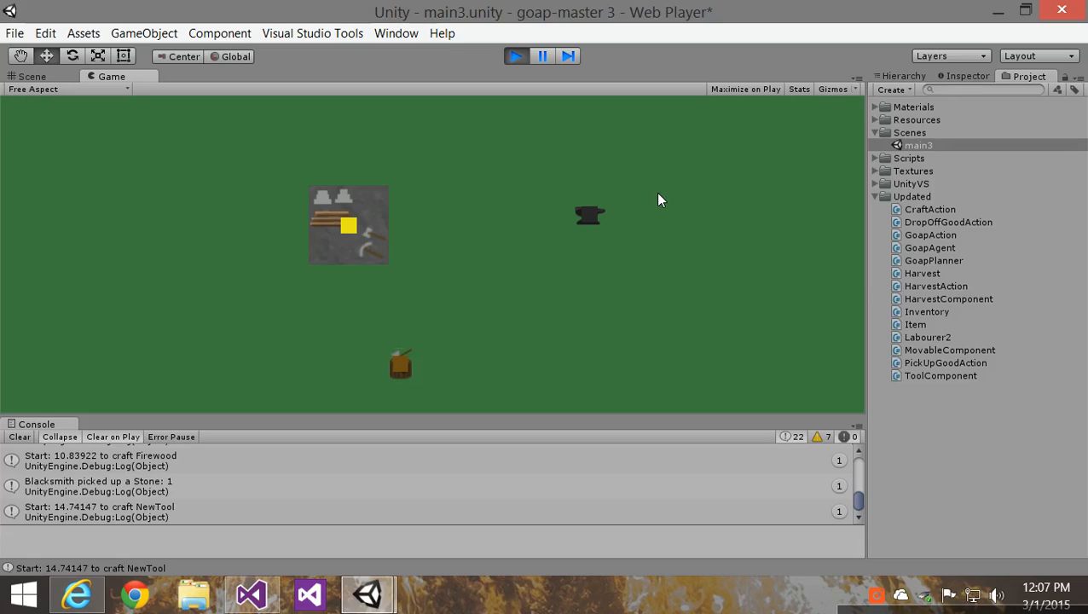
mouse_move(595, 171)
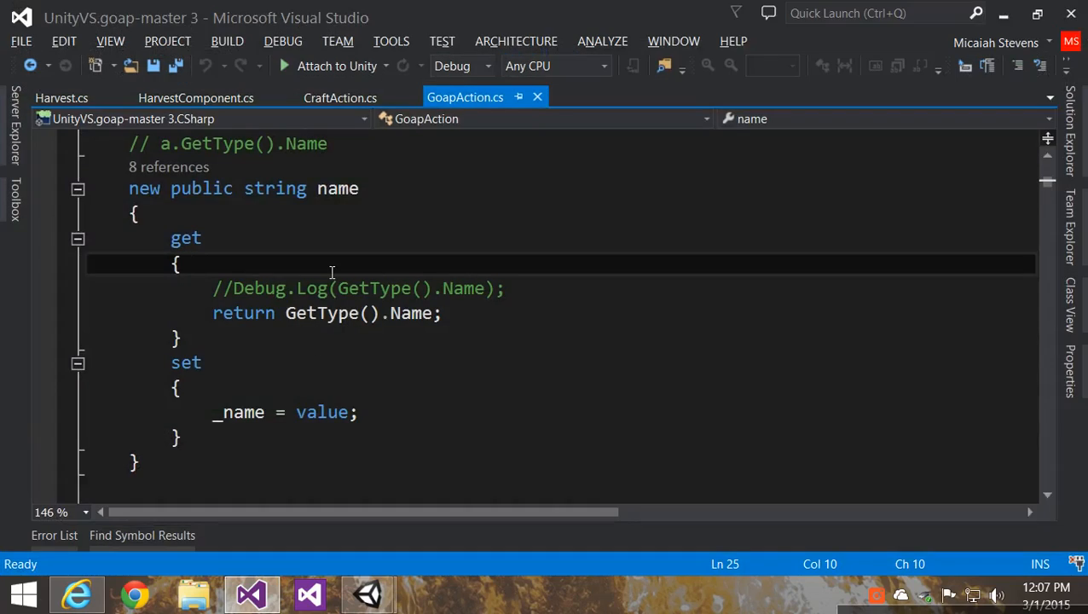
Review the TradeGood enum in Harvest.cs, marking Stone, NewTool and the tool and pack comments
click(62, 97)
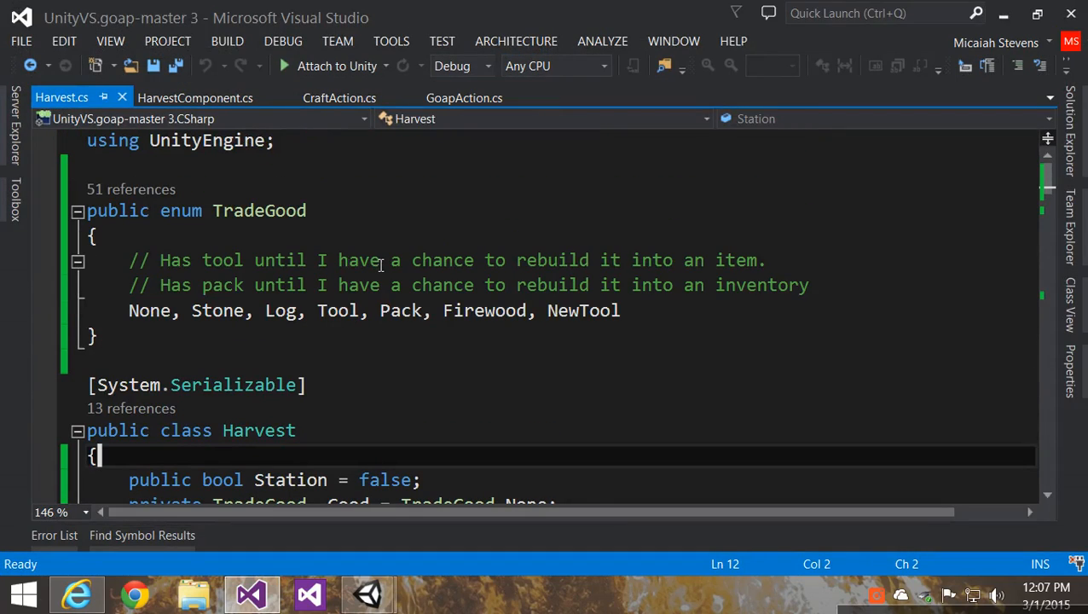
click(228, 237)
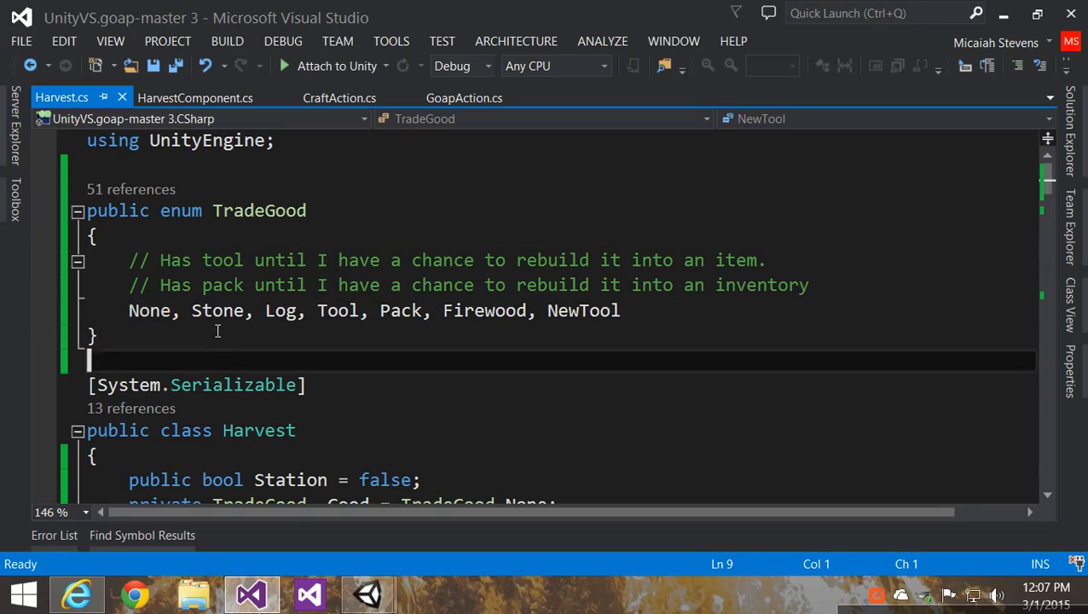
double_click(216, 310)
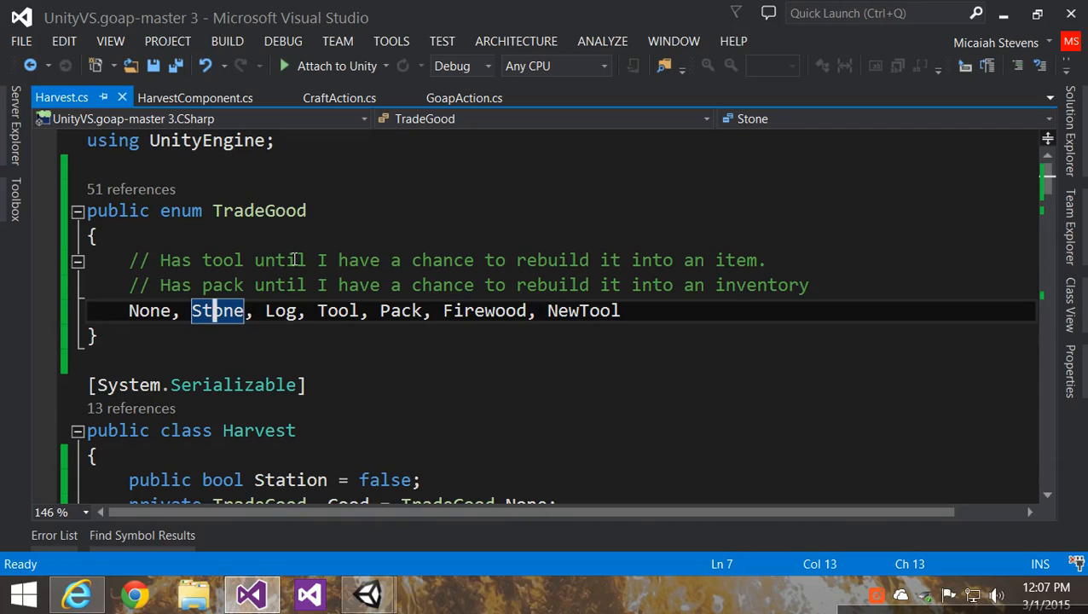
double_click(400, 311)
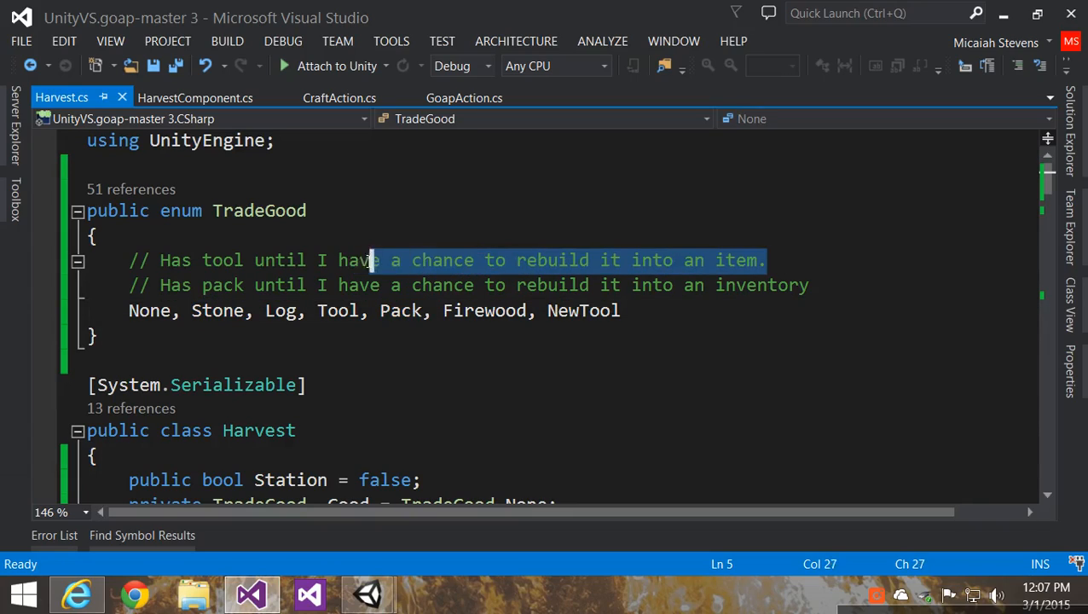
click(413, 284)
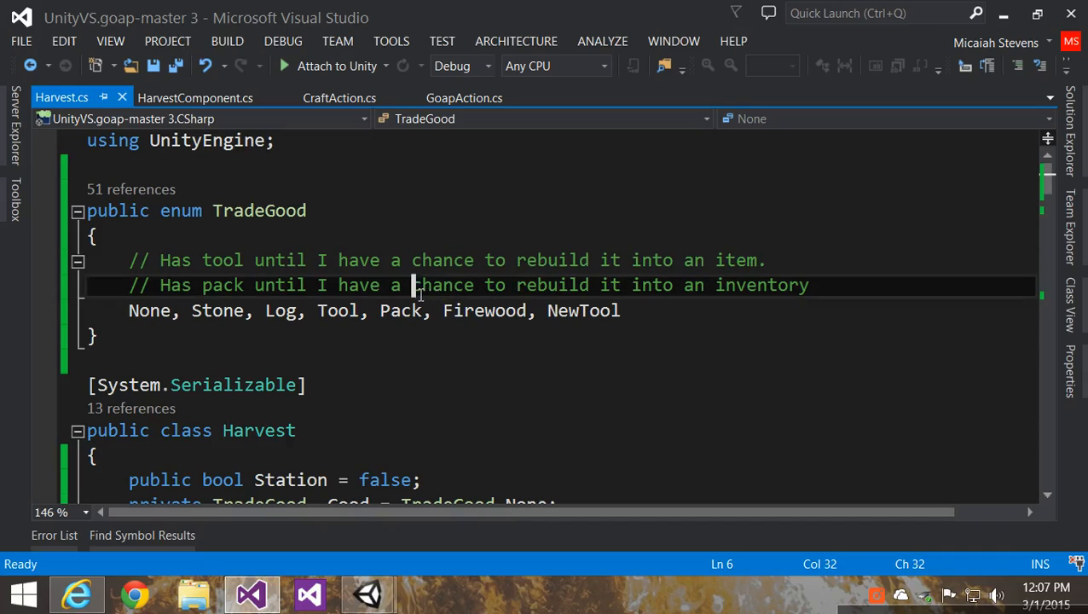
drag(416, 284, 597, 285)
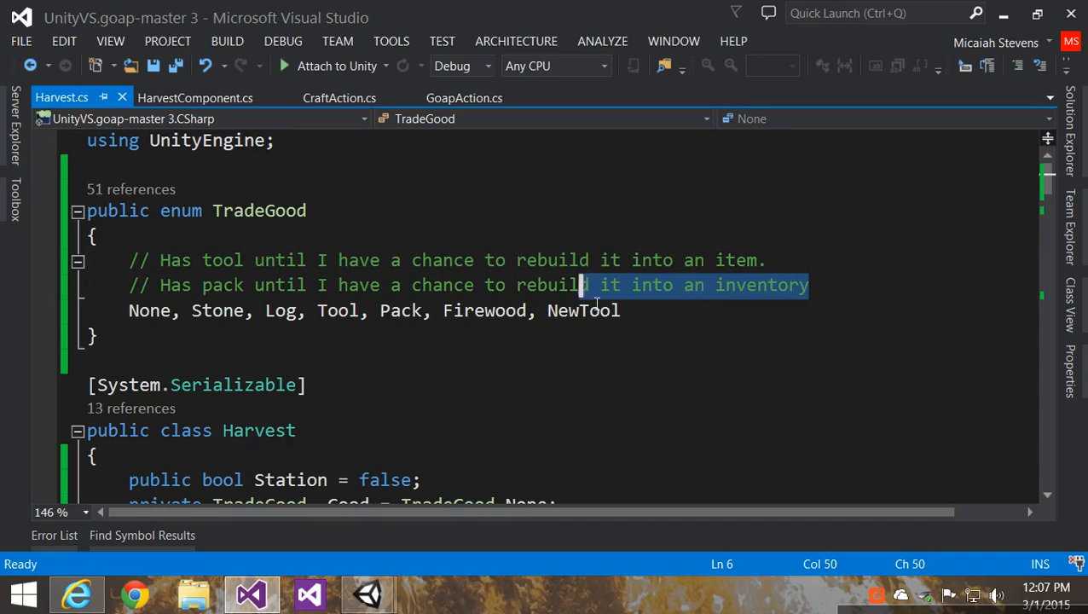
double_click(484, 311)
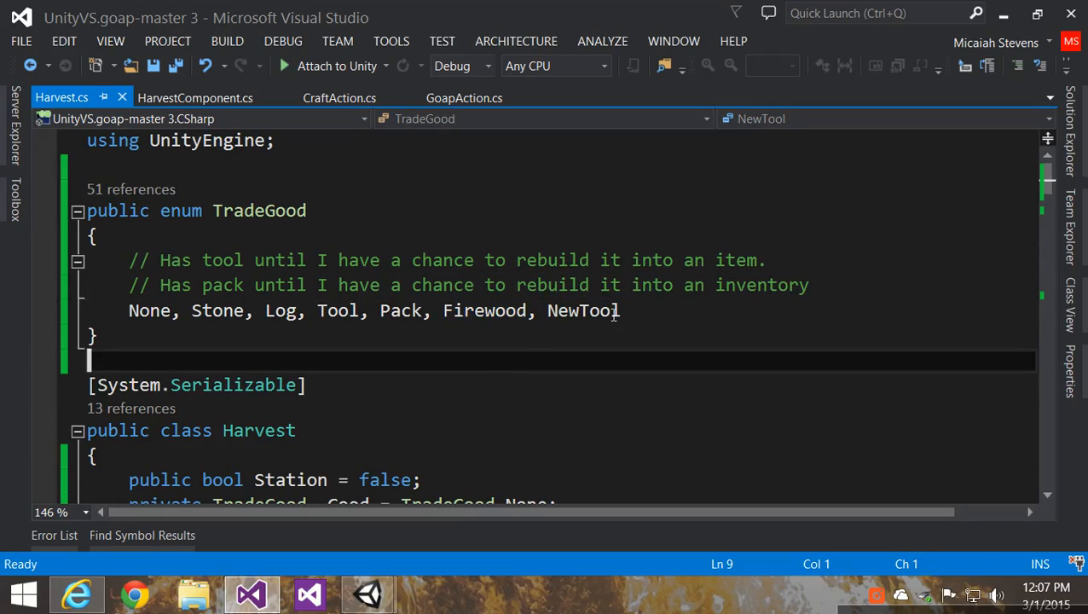
Move down to the Harvest class and its fields
click(443, 259)
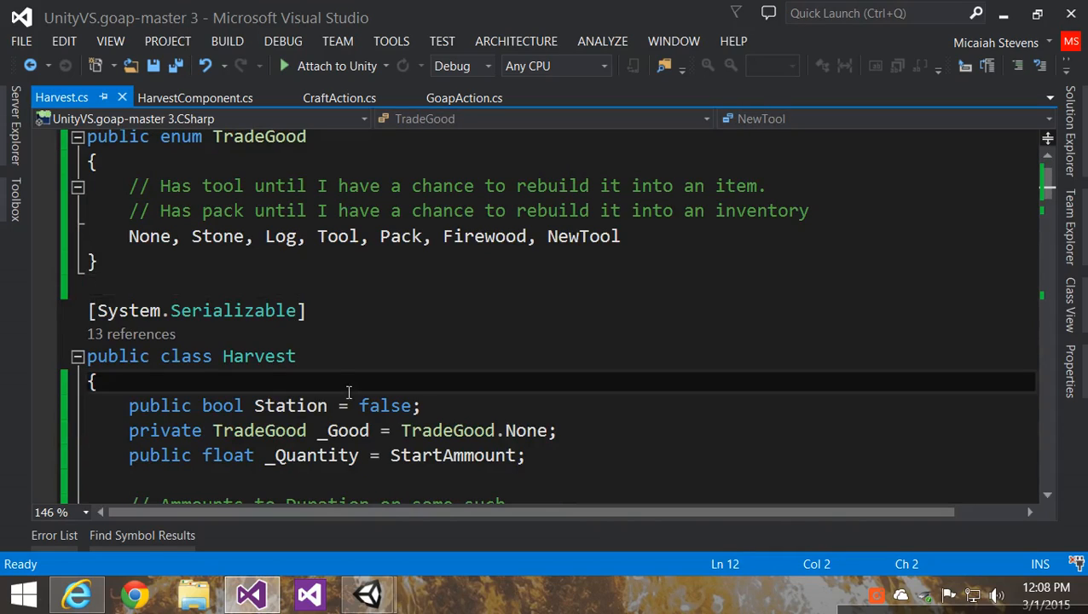
scroll(down, 3)
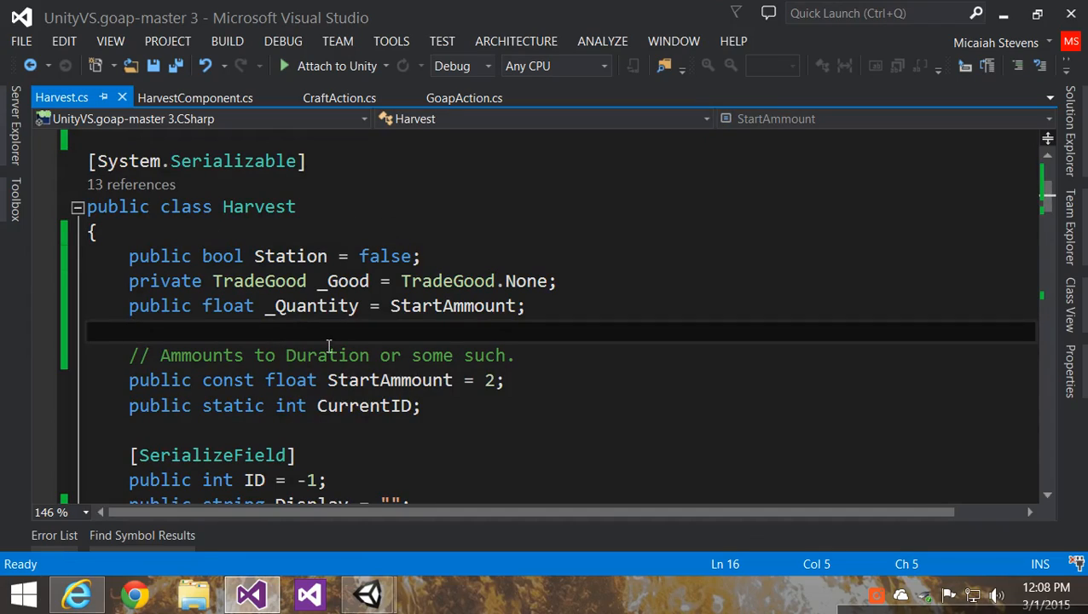
mouse_move(321, 334)
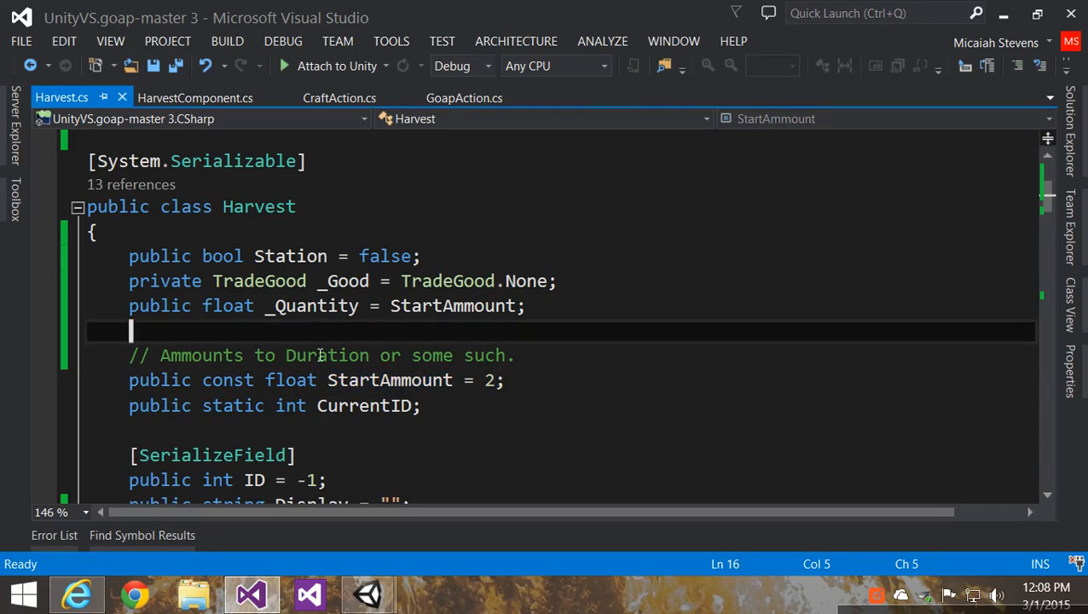
mouse_move(194, 97)
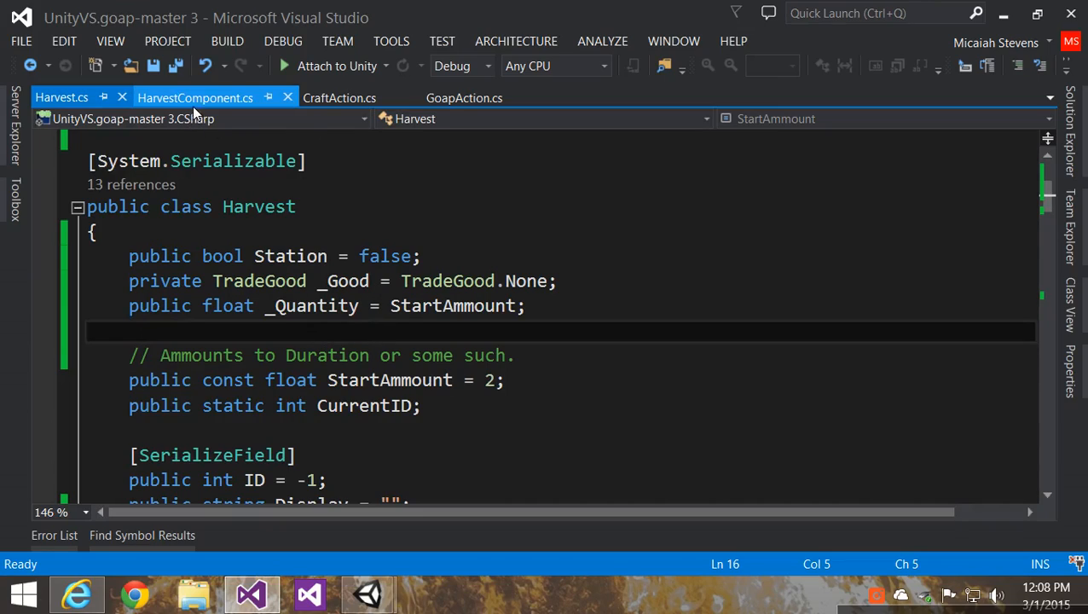
Show HarvestComponent.cs with its InspectorGood, InspectorStation and Harvest field declarations
click(194, 97)
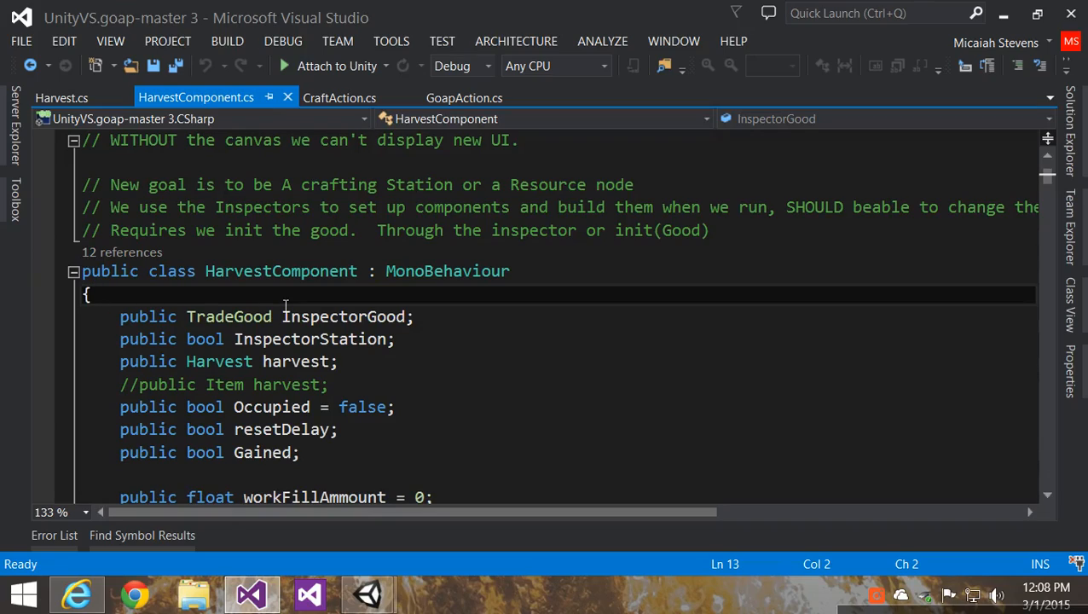
click(338, 362)
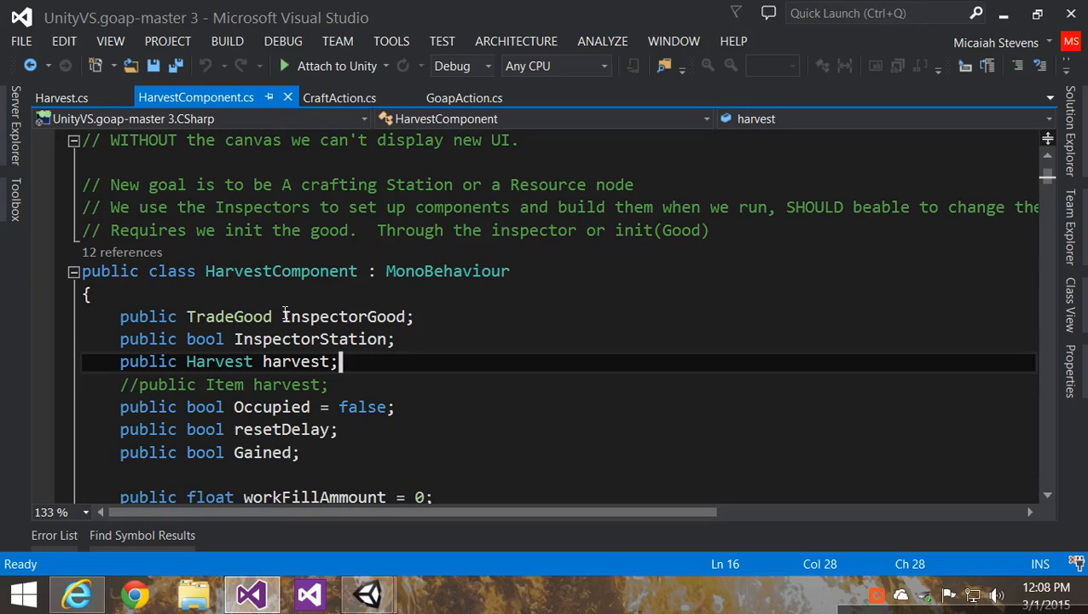
click(332, 315)
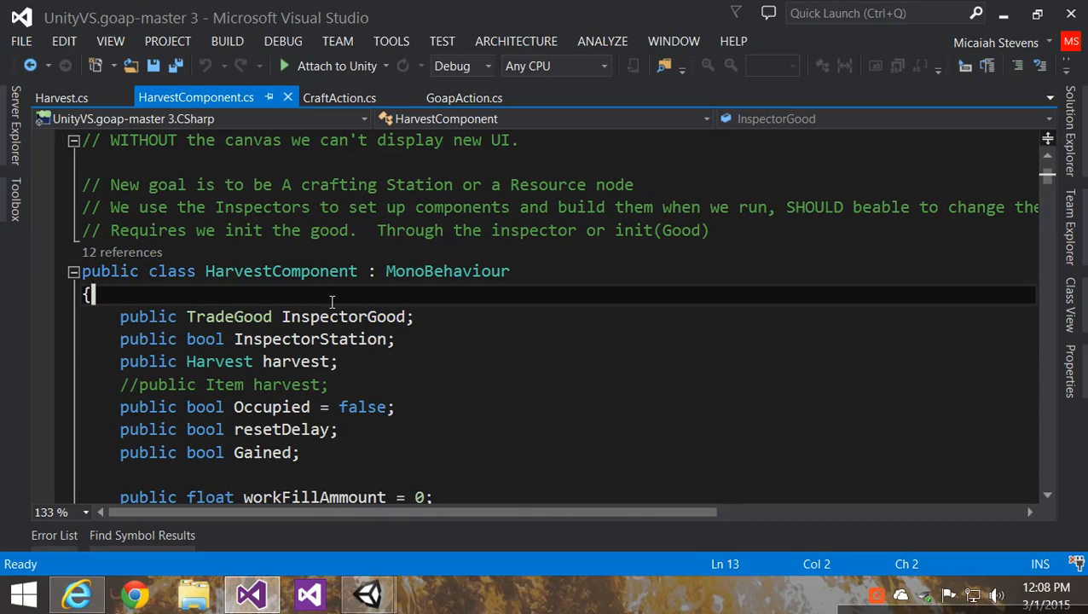
mouse_move(434, 339)
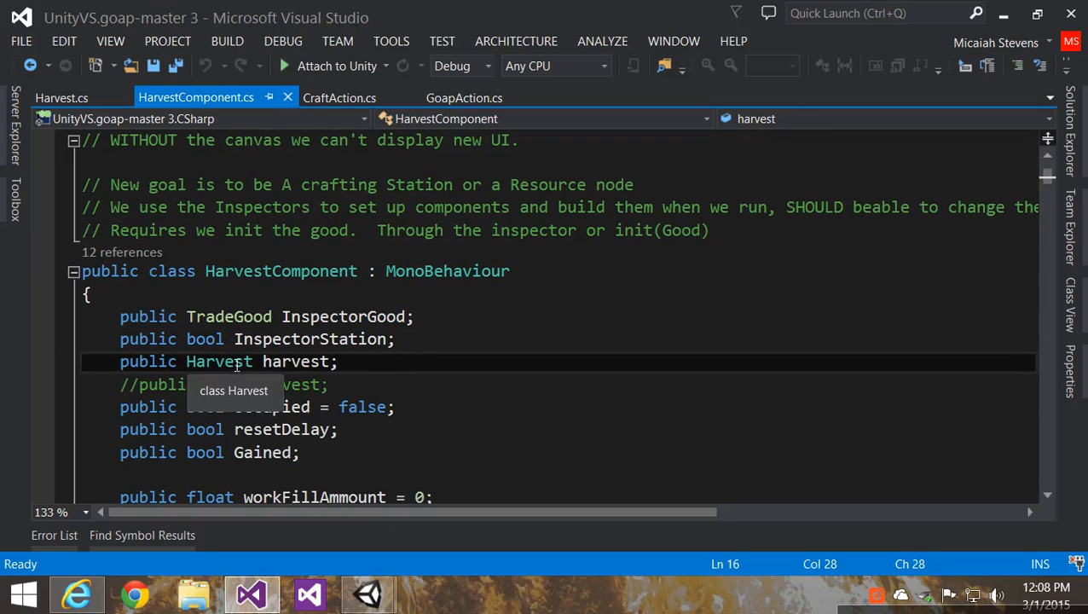
click(339, 97)
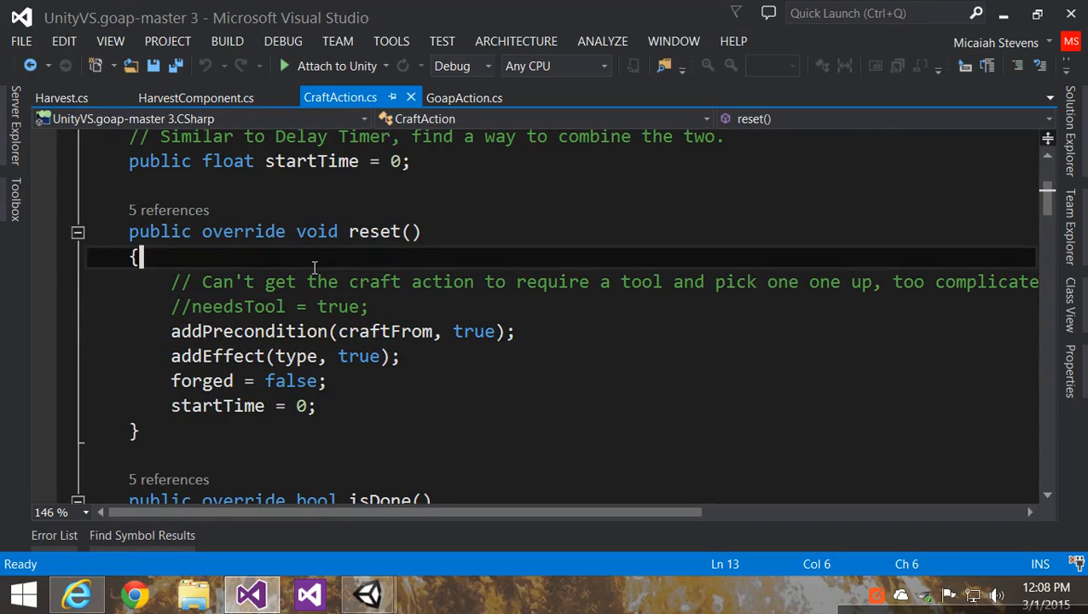
click(370, 307)
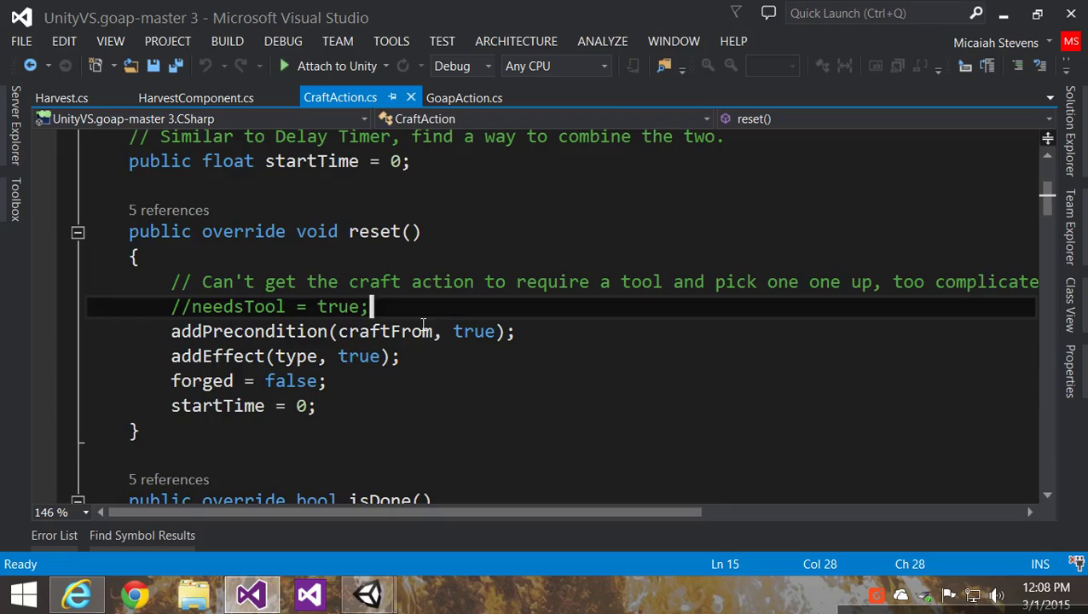
mouse_move(409, 300)
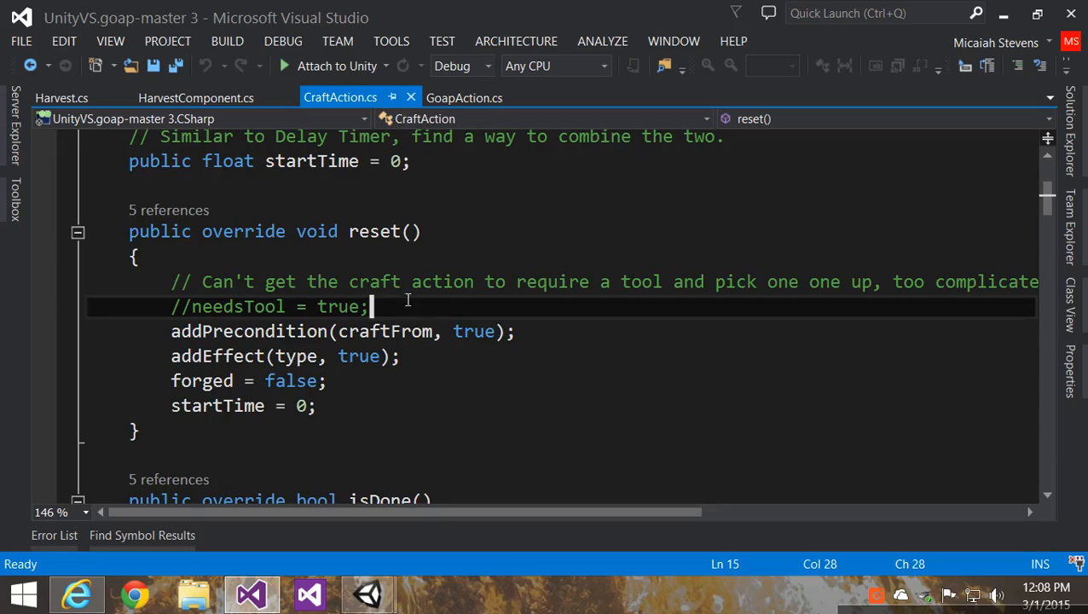
click(384, 331)
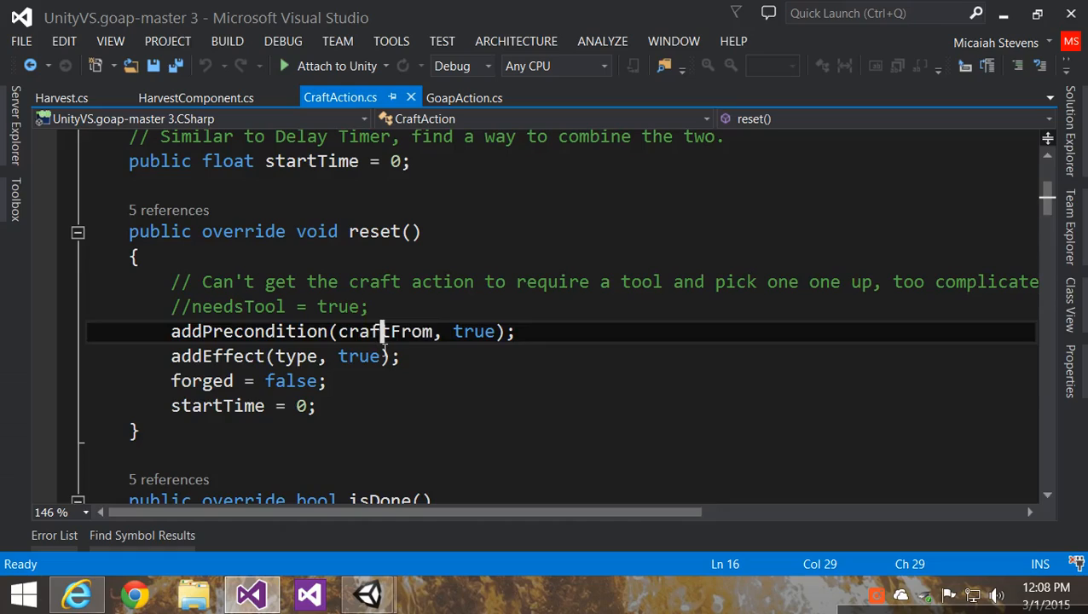
click(368, 307)
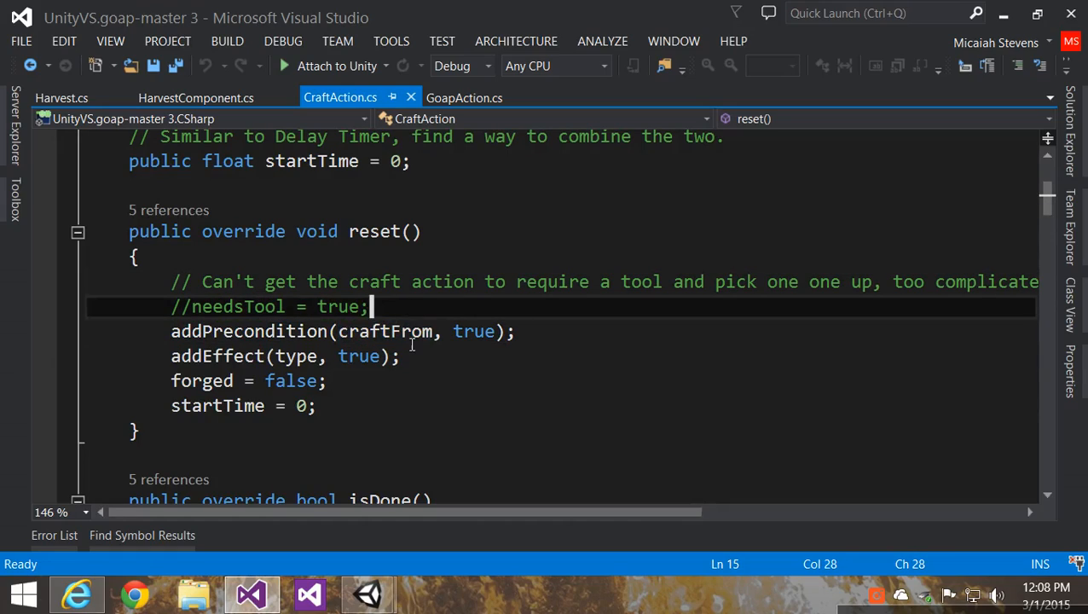
click(392, 331)
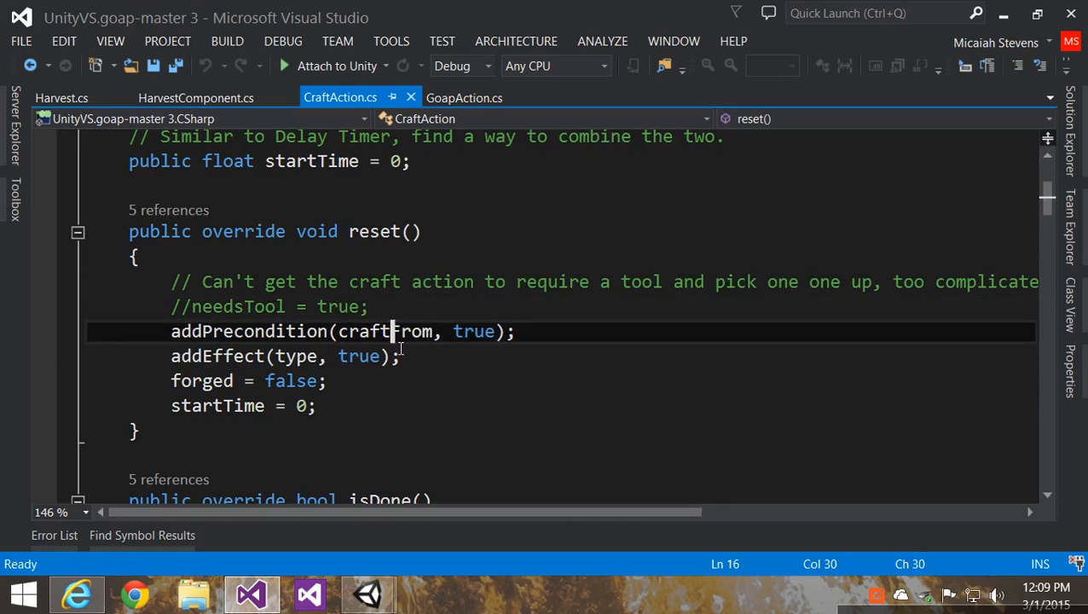
click(423, 356)
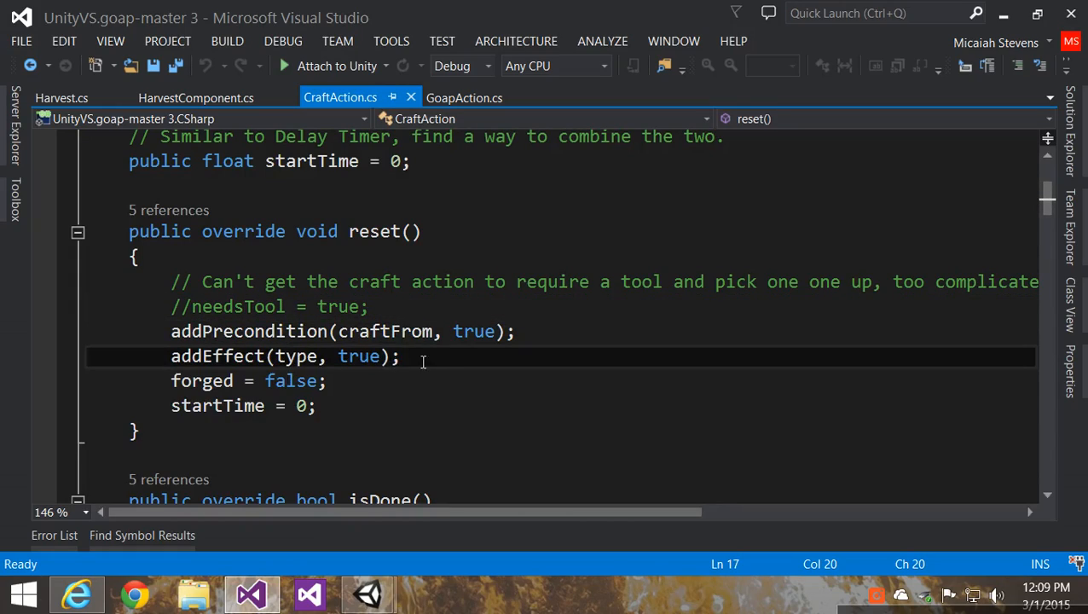
scroll(down, 3)
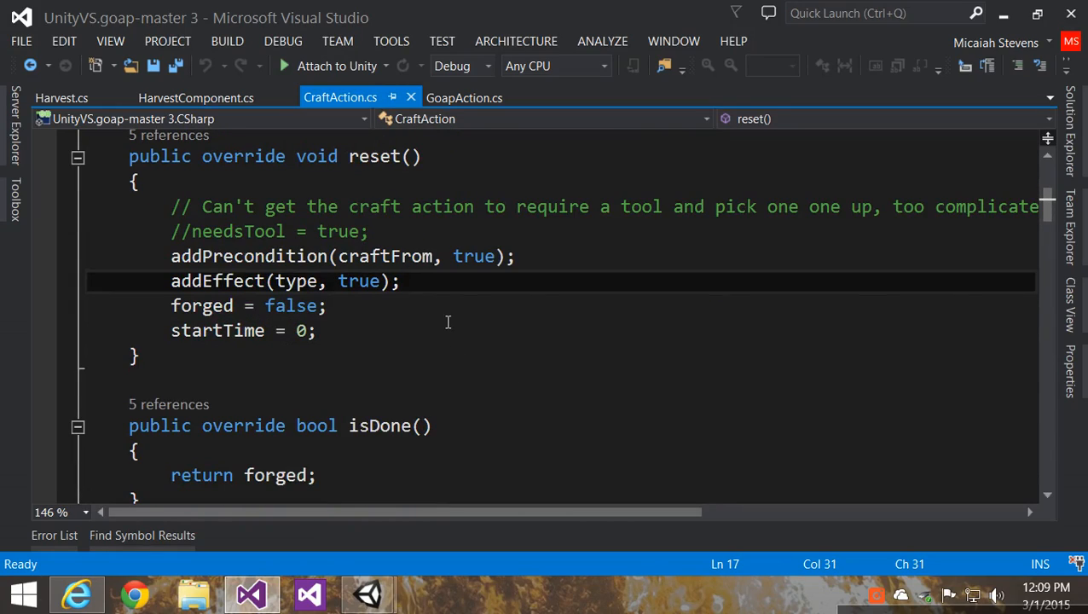
click(464, 97)
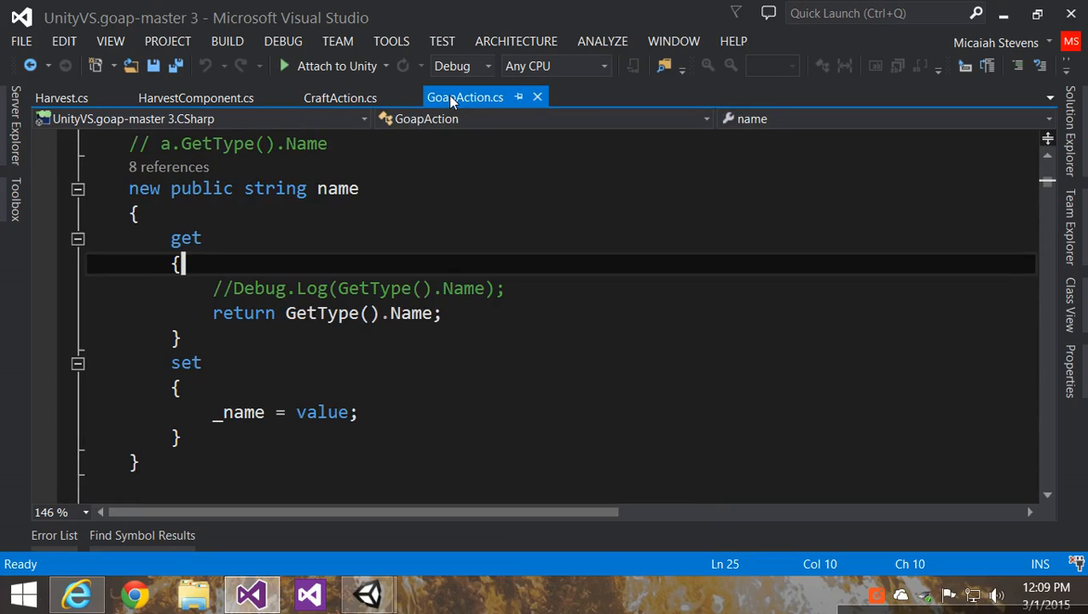
click(339, 97)
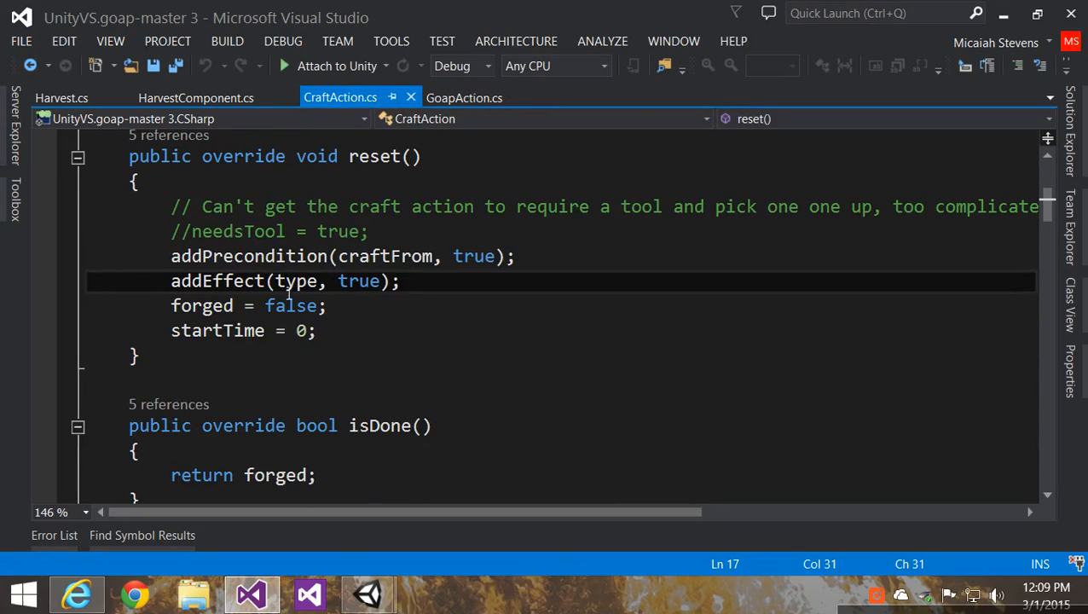
click(464, 97)
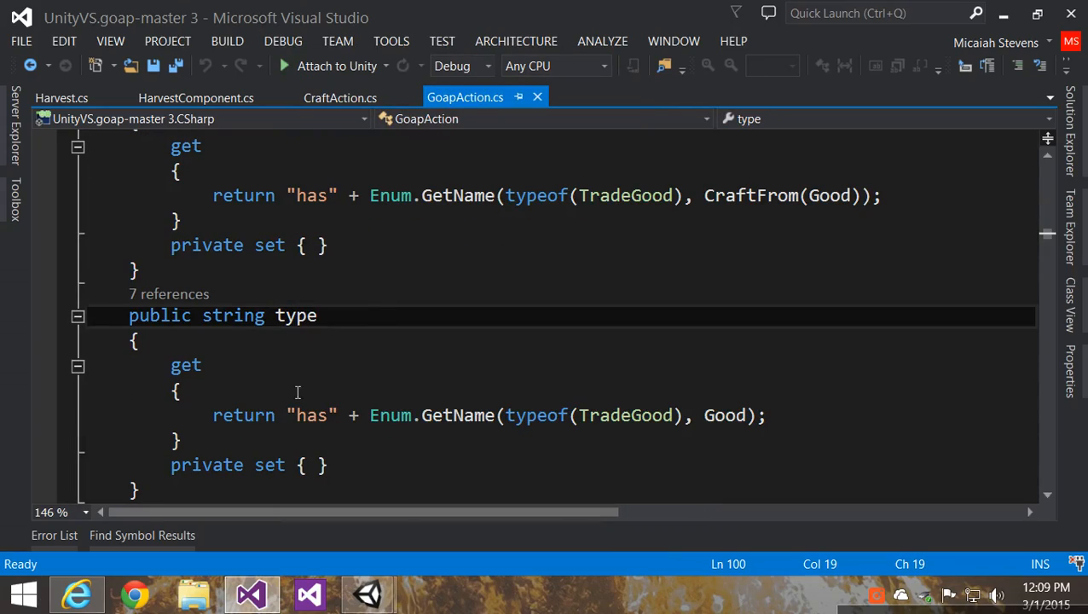
click(179, 391)
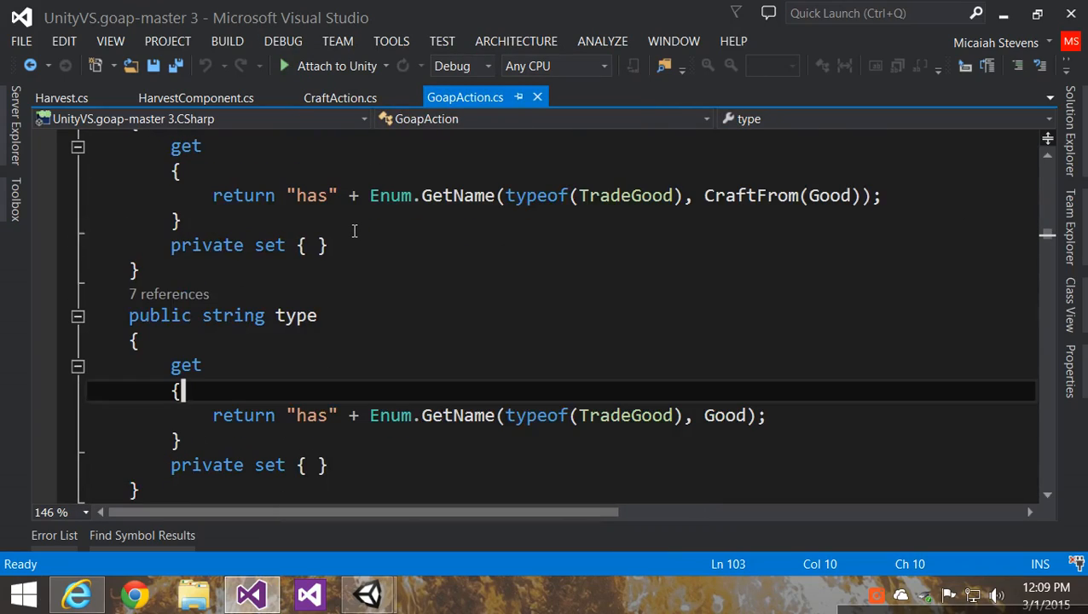
scroll(up, 3)
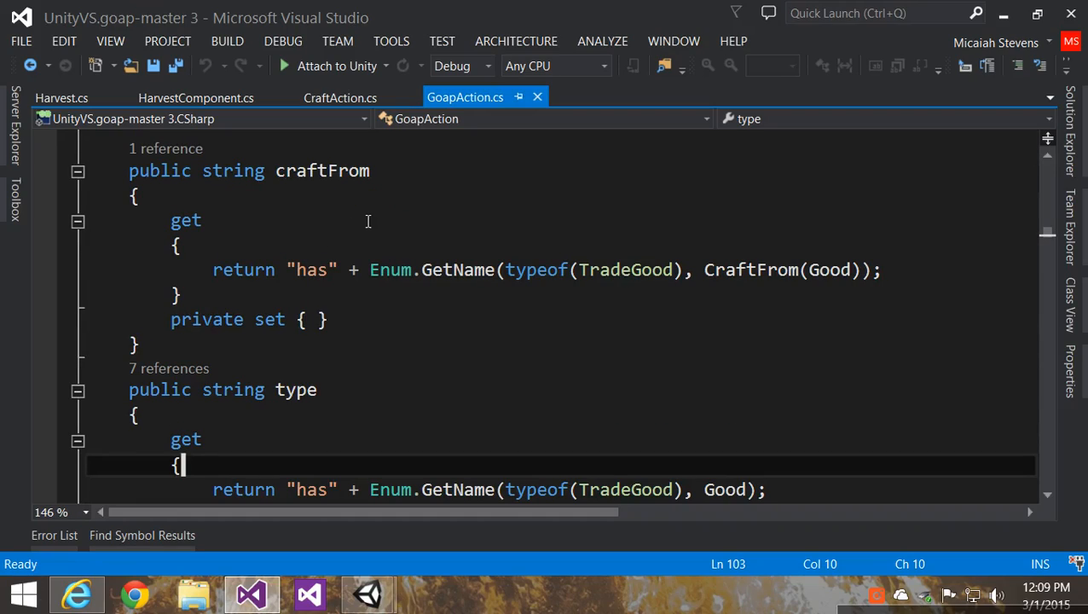
mouse_move(291, 285)
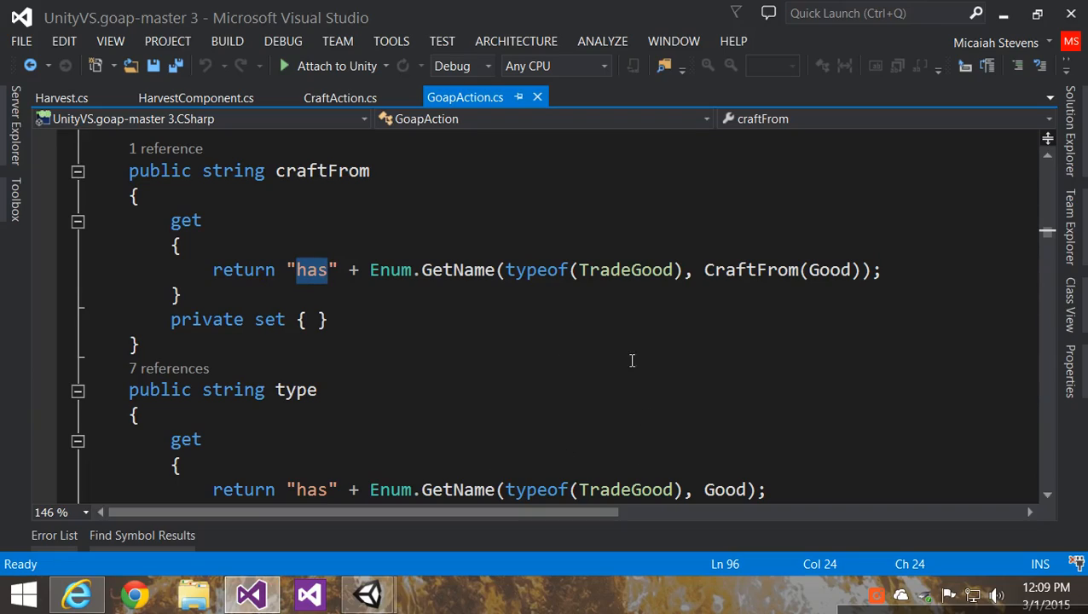
mouse_move(392, 489)
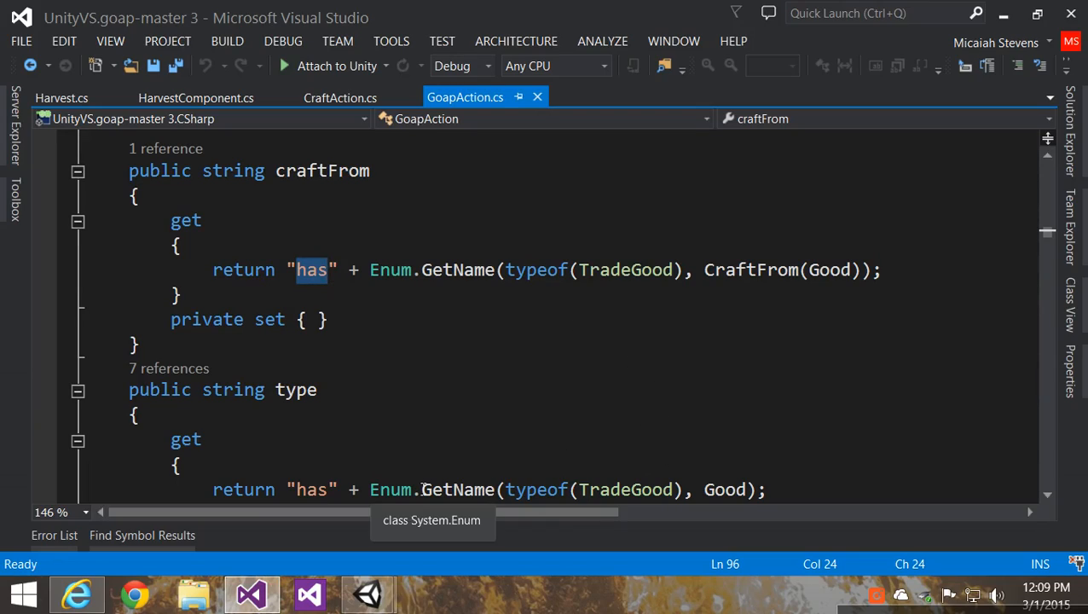
scroll(up, 3)
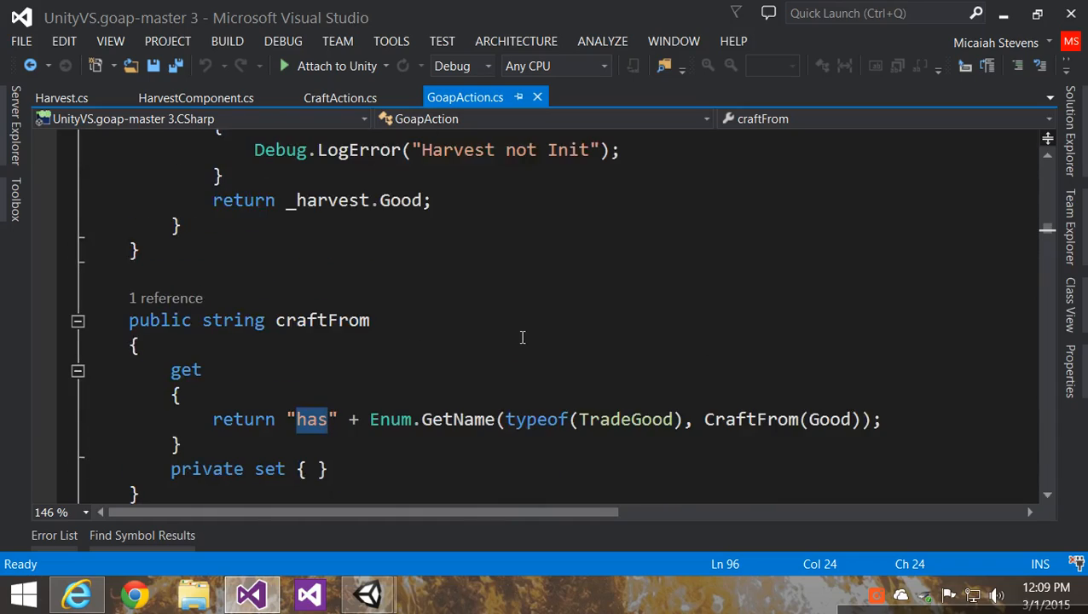
scroll(down, 3)
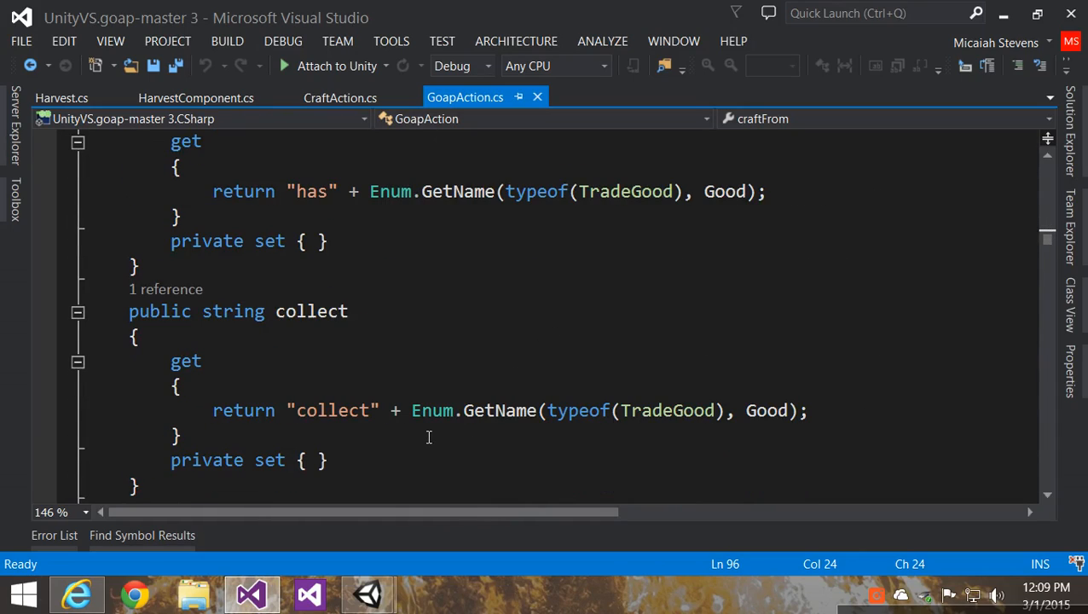
scroll(up, 3)
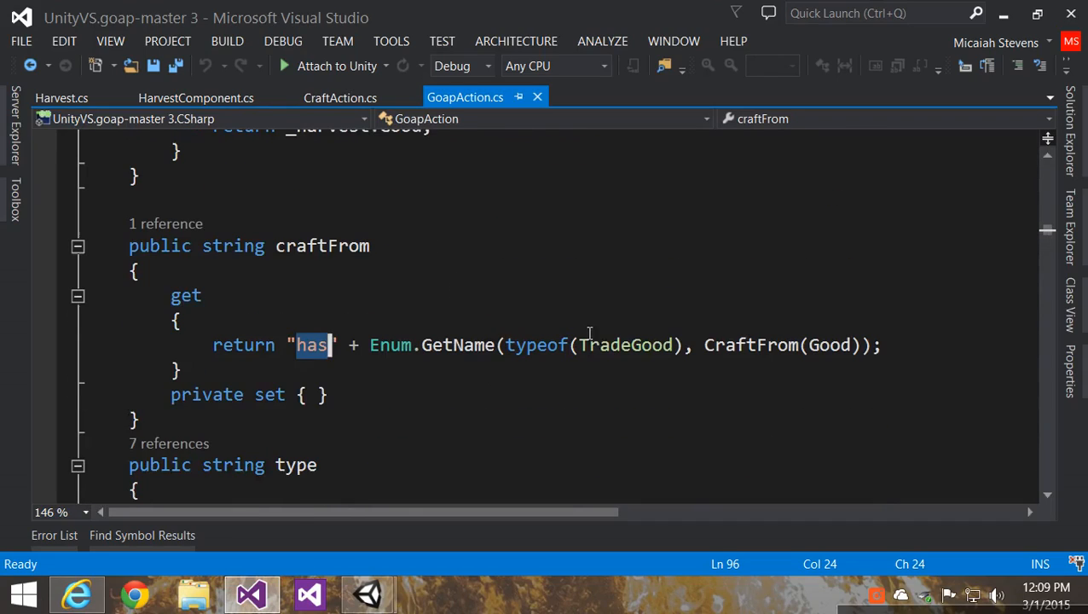
click(339, 97)
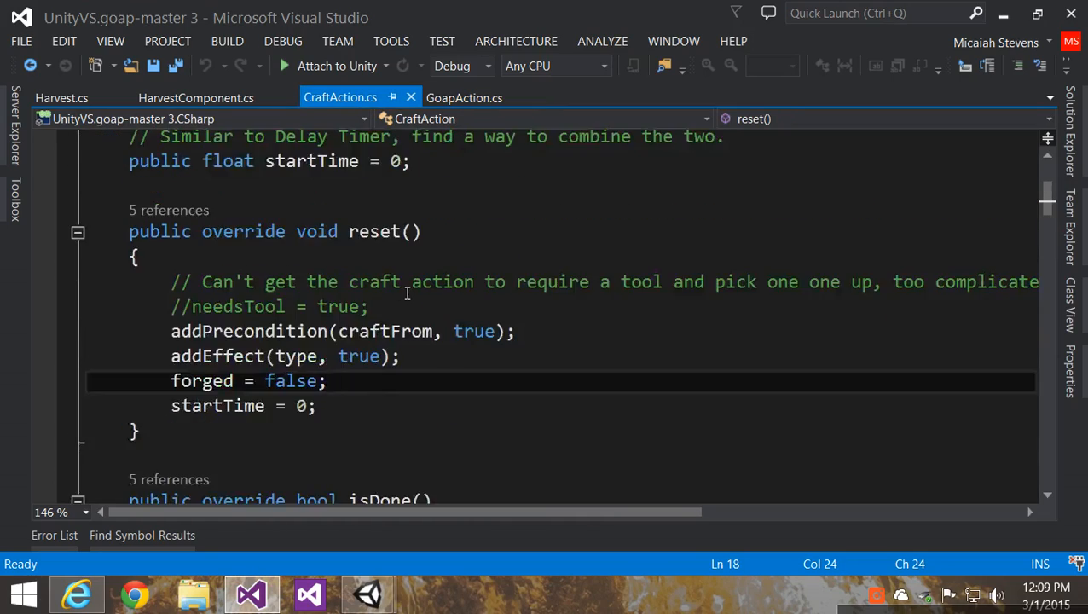
Show GoapAction.cs's overloaded name property returning GetType().Name and its comments
click(464, 97)
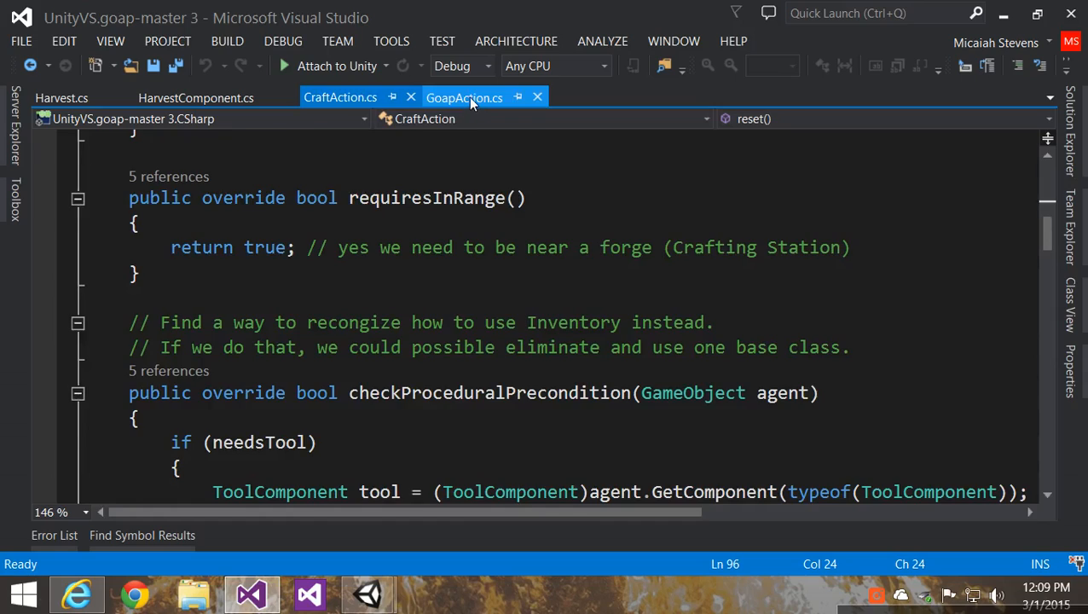
click(463, 97)
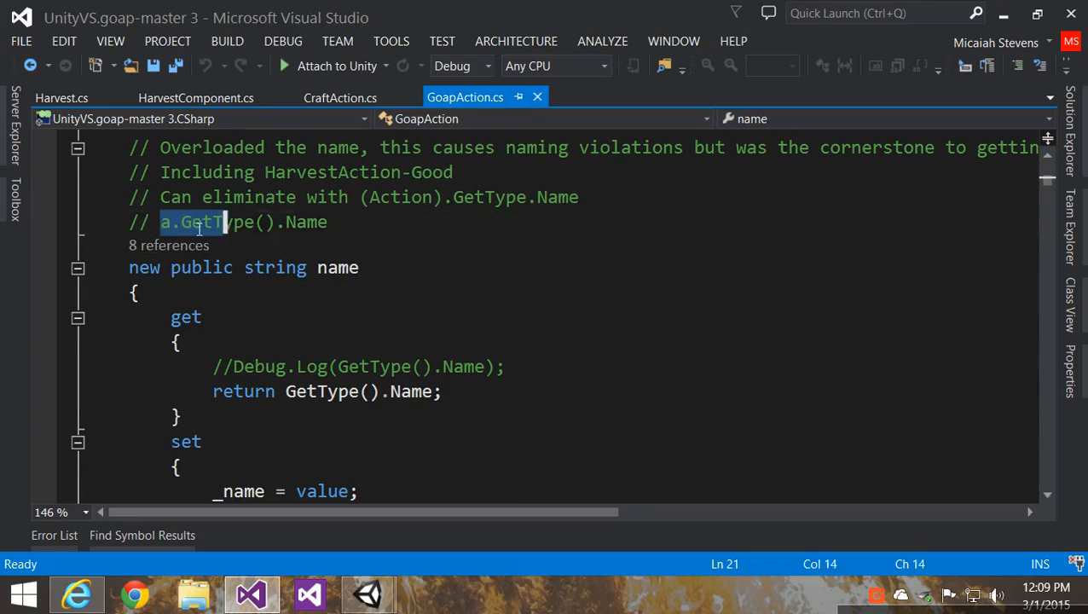
click(174, 222)
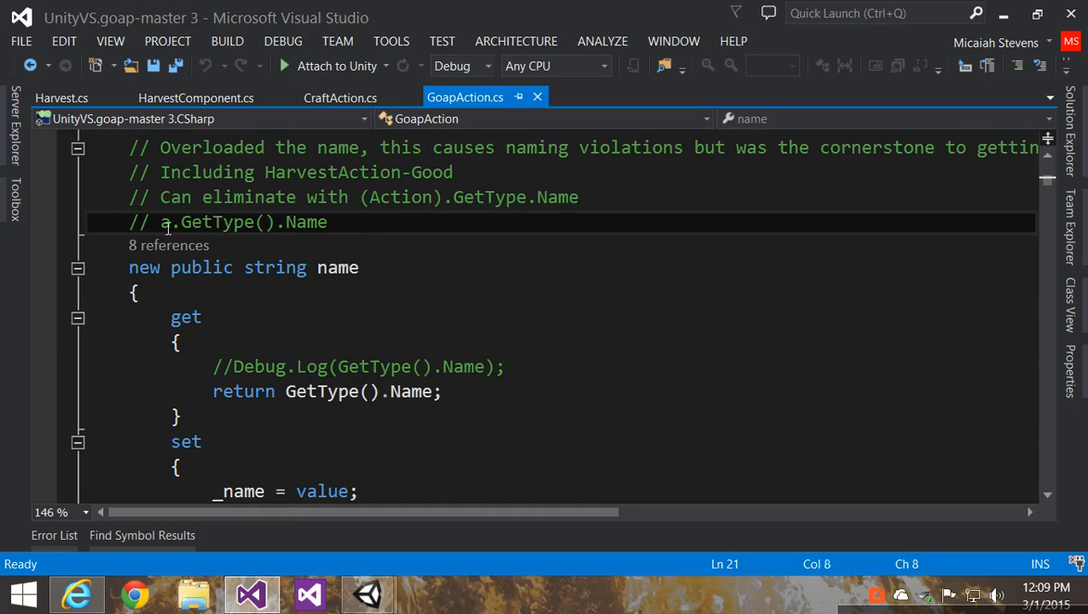
click(136, 293)
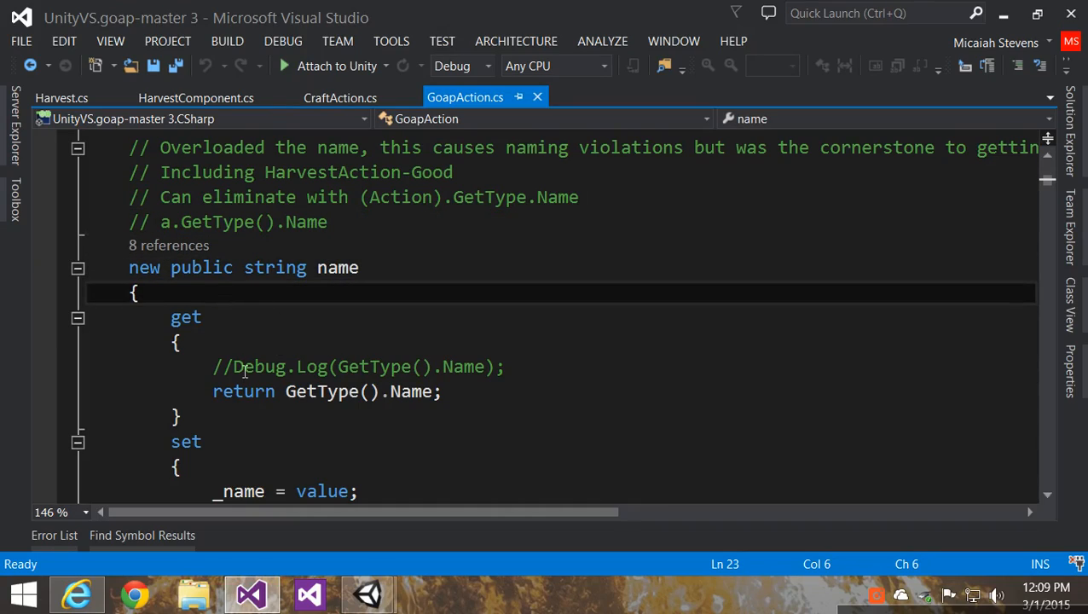
scroll(down, 3)
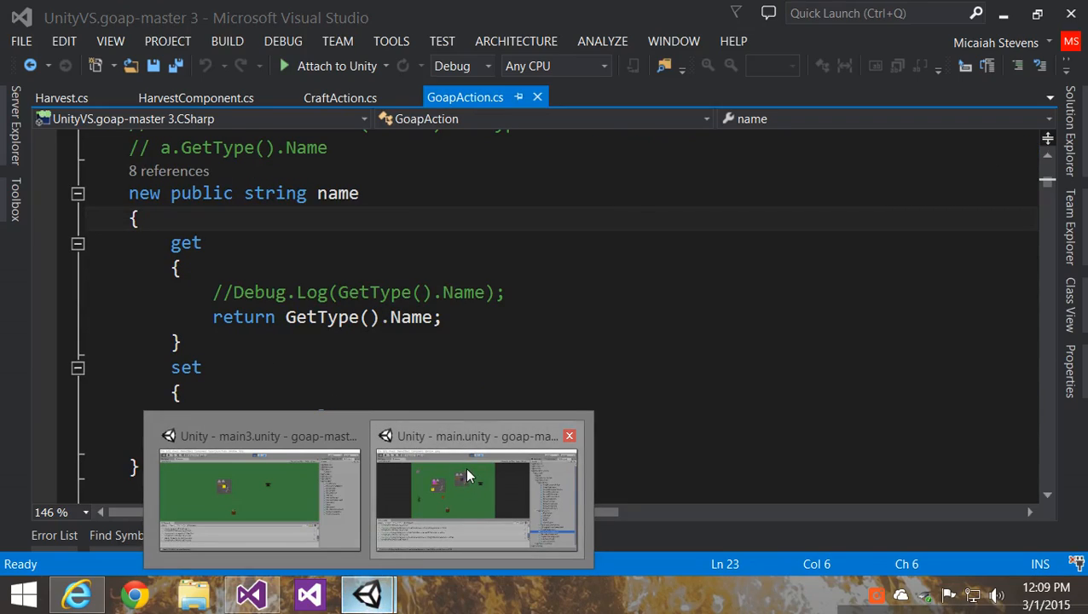
Switch back to the running Unity main3 scene logging NewTool drop-offs
click(259, 501)
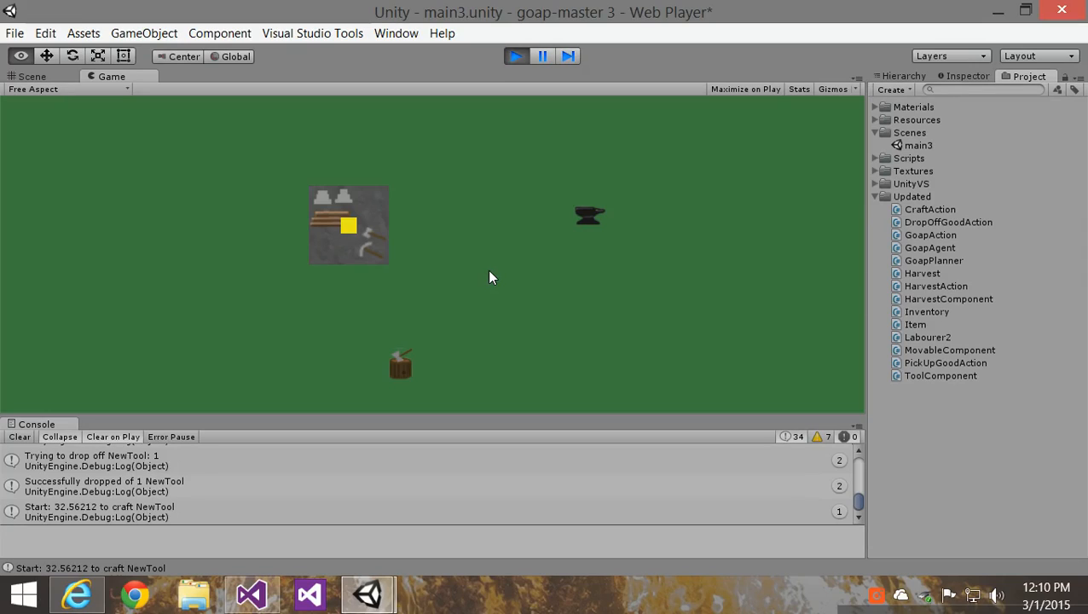
mouse_move(561, 85)
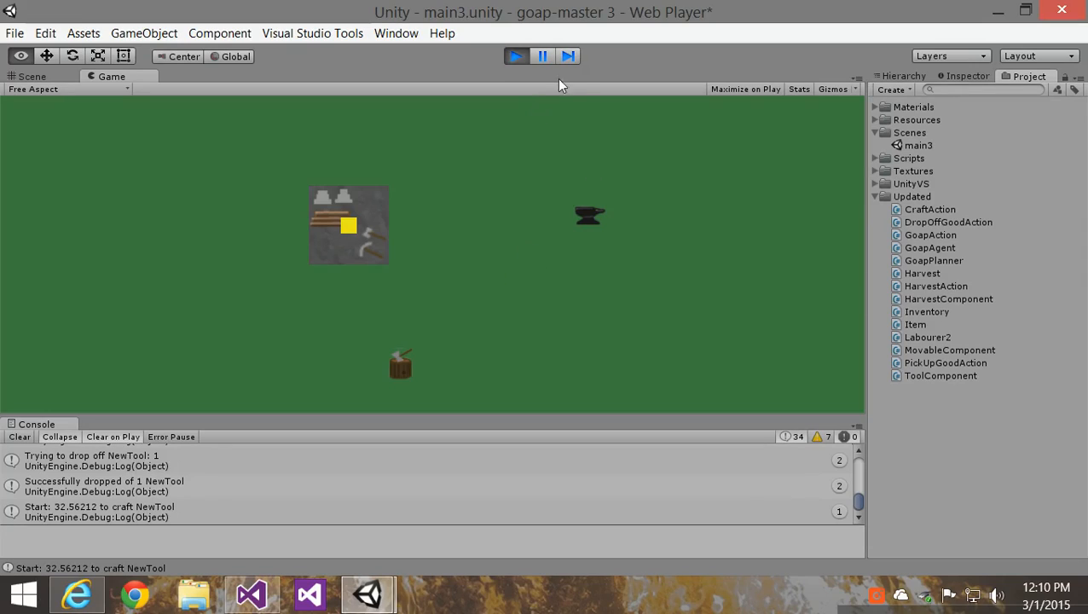
mouse_move(561, 140)
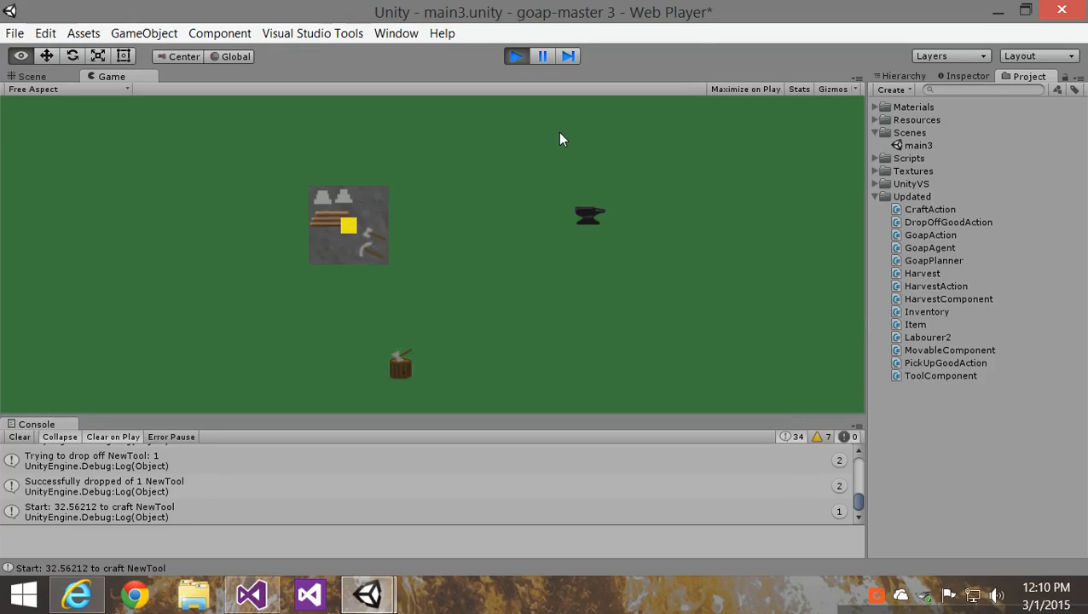